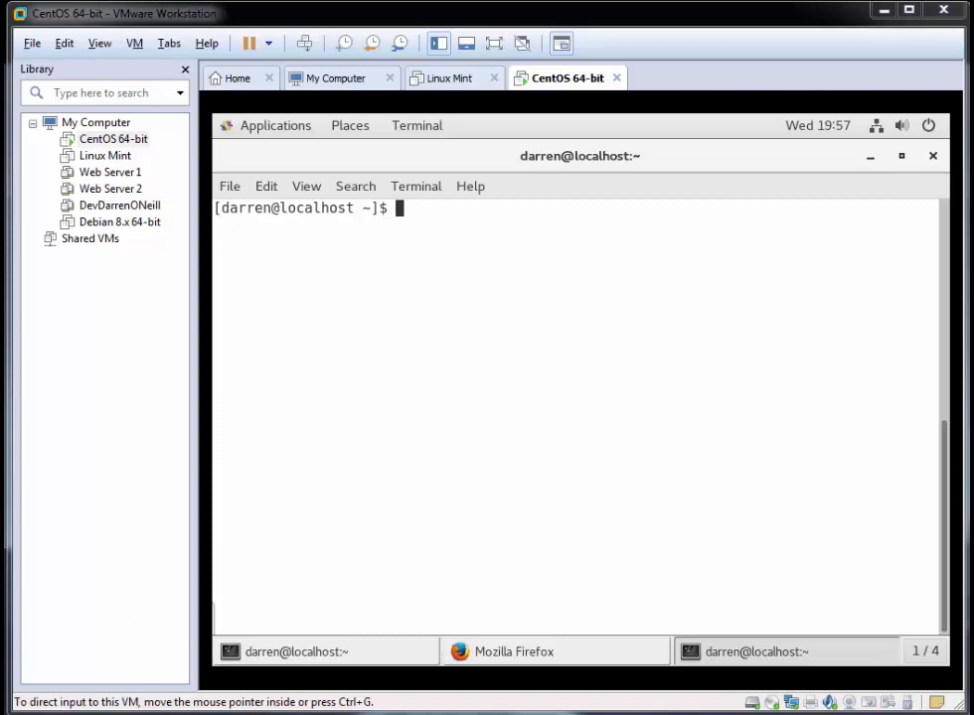
{"action": "mouse_move", "coordinate": [119, 204]}
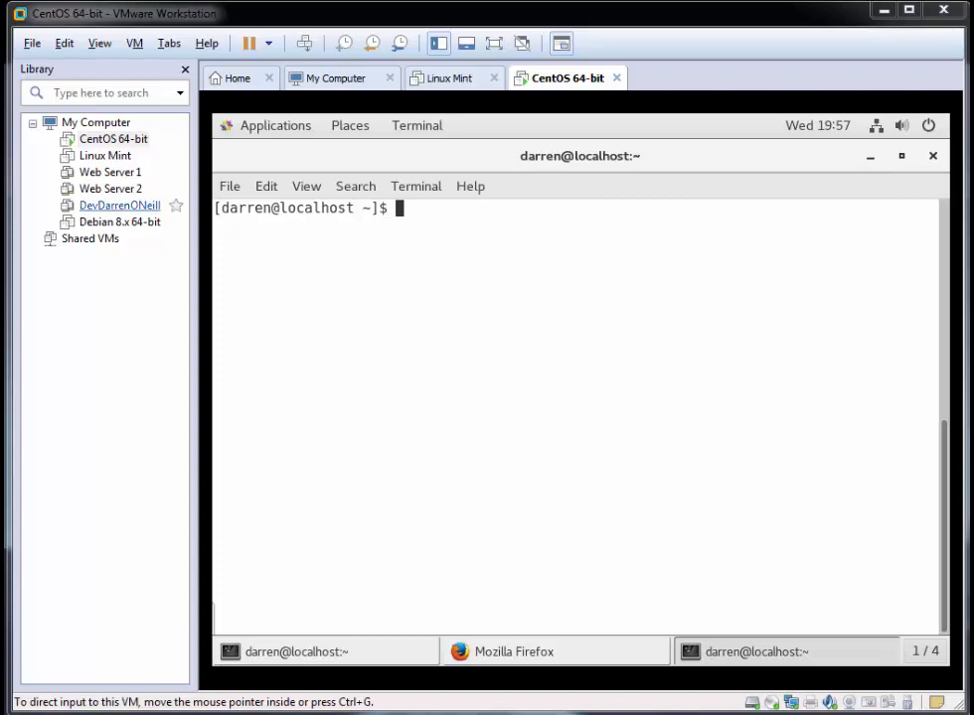
- Install Tomcat with 'sudo yum install tomcat', giving the sudo password and confirming with y
{"action": "type", "text": "sudo"}
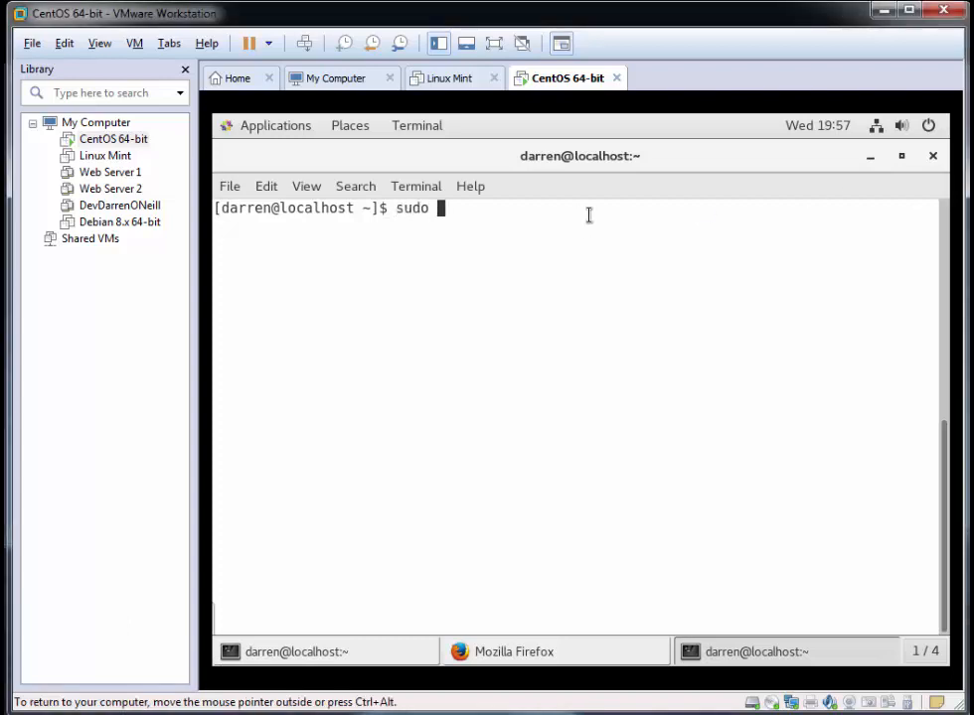
{"action": "type", "text": "yum ins"}
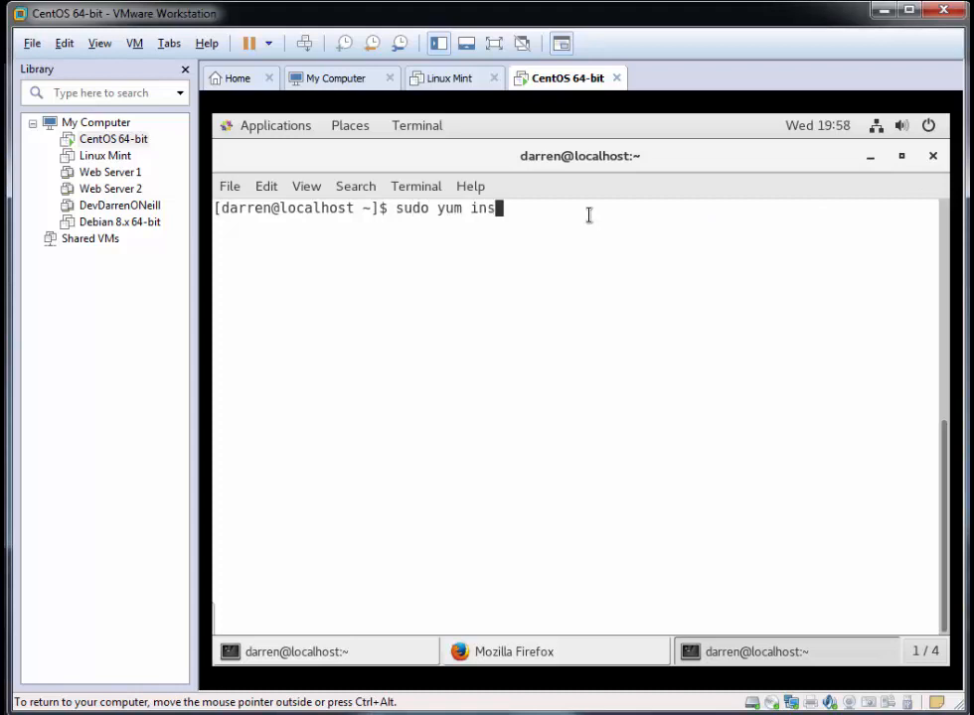
{"action": "type", "text": "tall tomcat"}
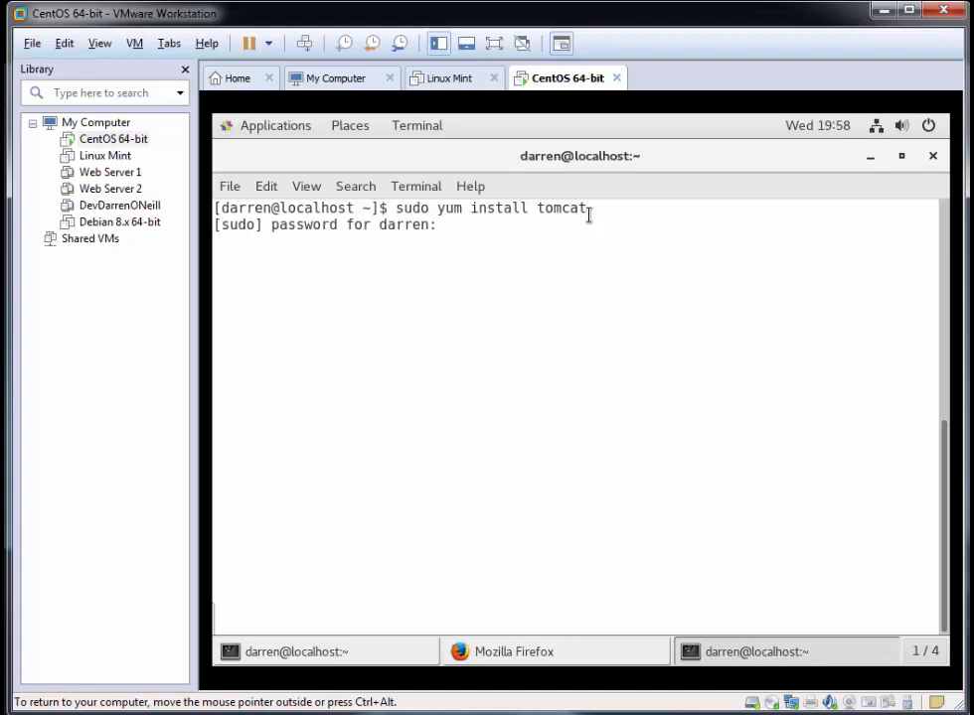
{"action": "key", "text": "Return"}
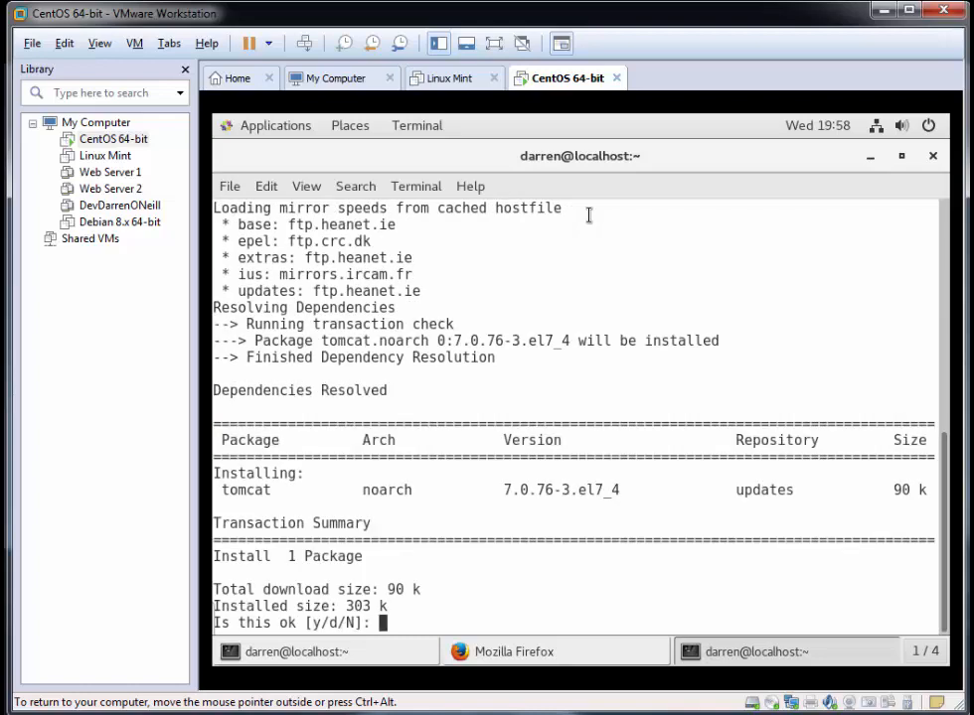
{"action": "type", "text": "y"}
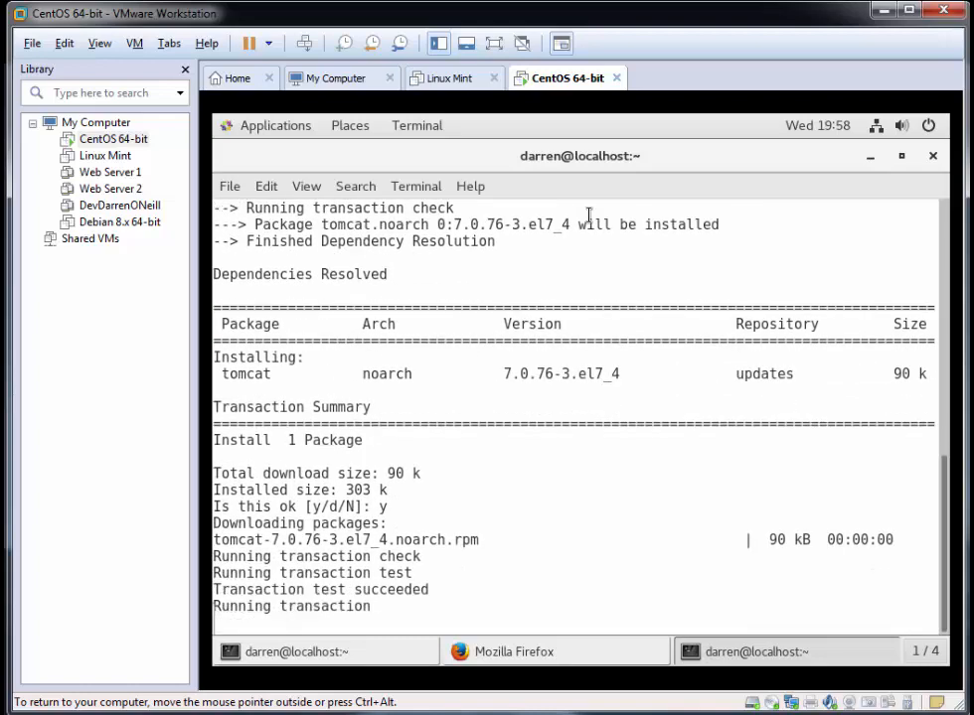
{"action": "scroll", "scroll_direction": "down", "scroll_amount": 3}
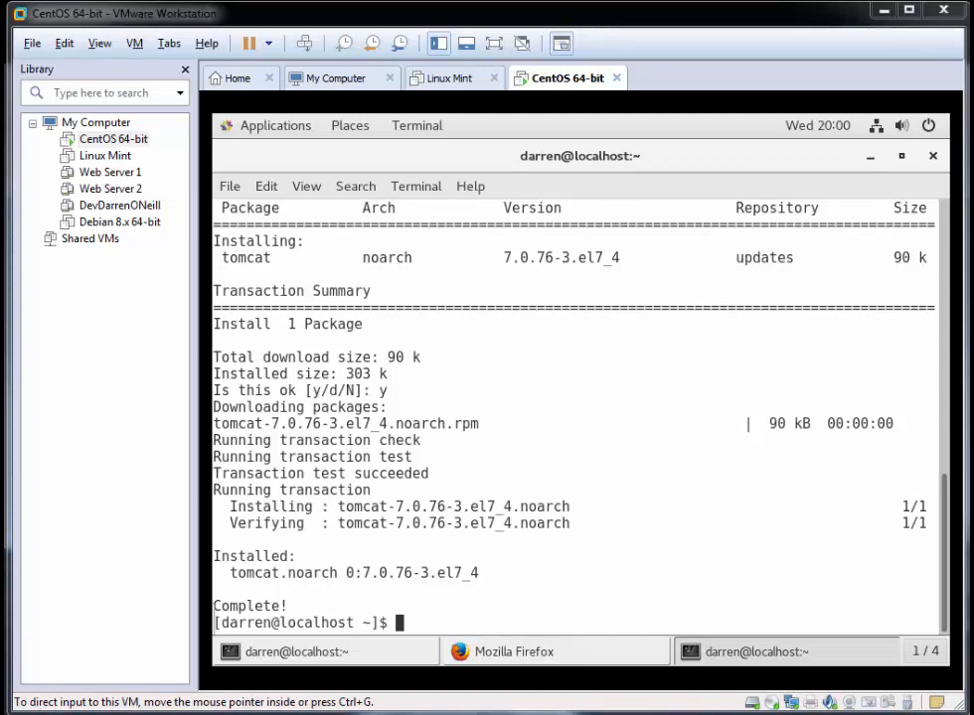
{"action": "mouse_move", "coordinate": [395, 635]}
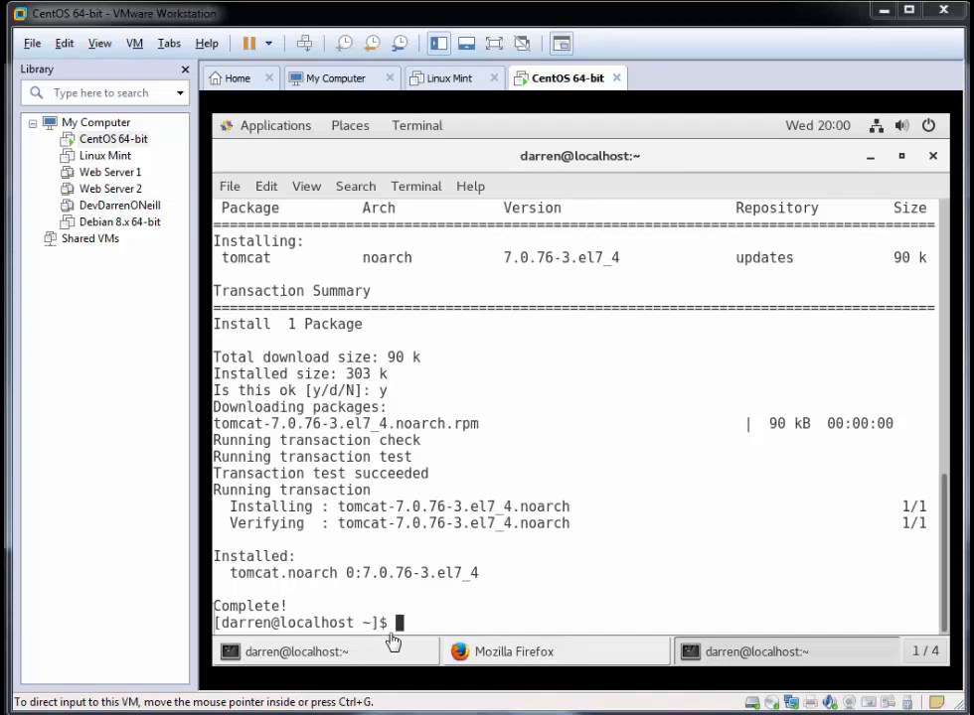
- Open /usr/share/tomcat/conf/tomcat.conf in vi with sudo and scroll to its end
{"action": "type", "text": "sudo vi /usr/share/tomcat/conf/tomcat.conf"}
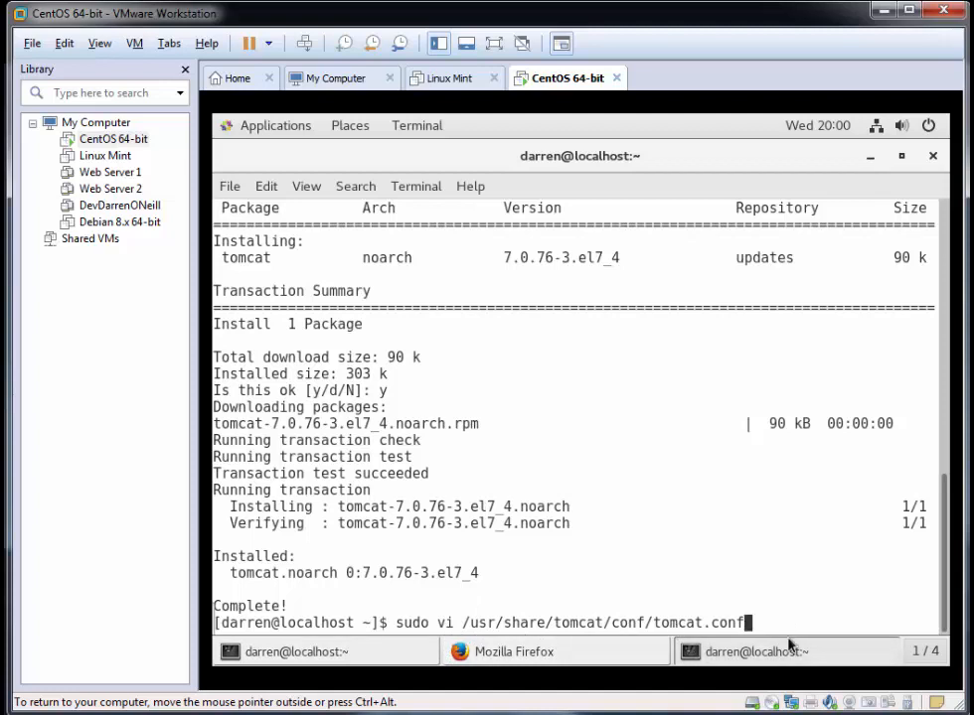
{"action": "mouse_move", "coordinate": [780, 616]}
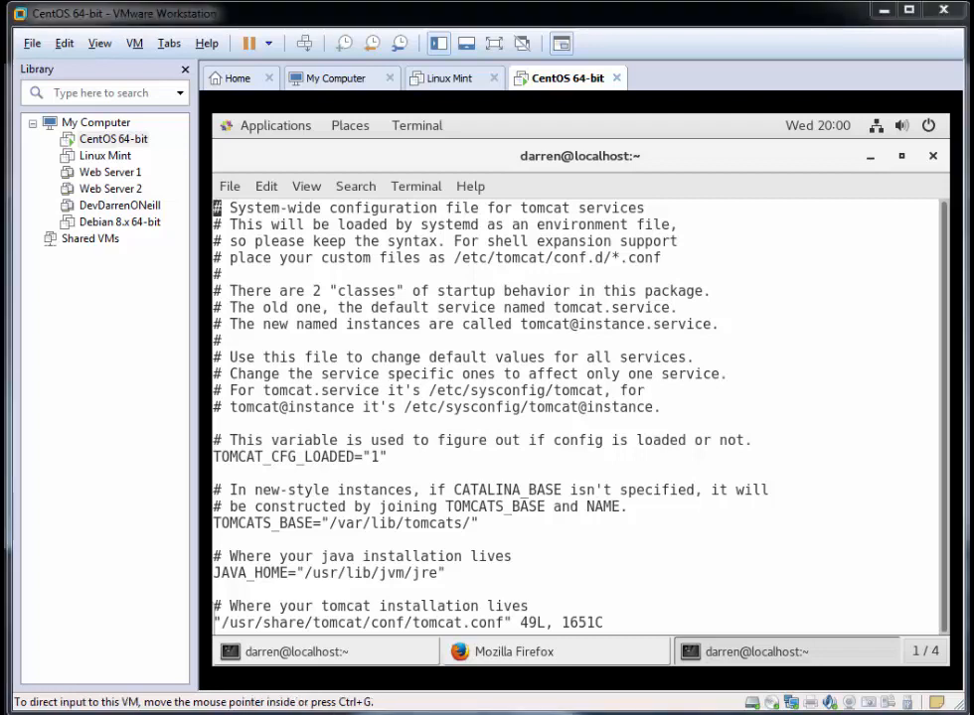
{"action": "mouse_move", "coordinate": [537, 407]}
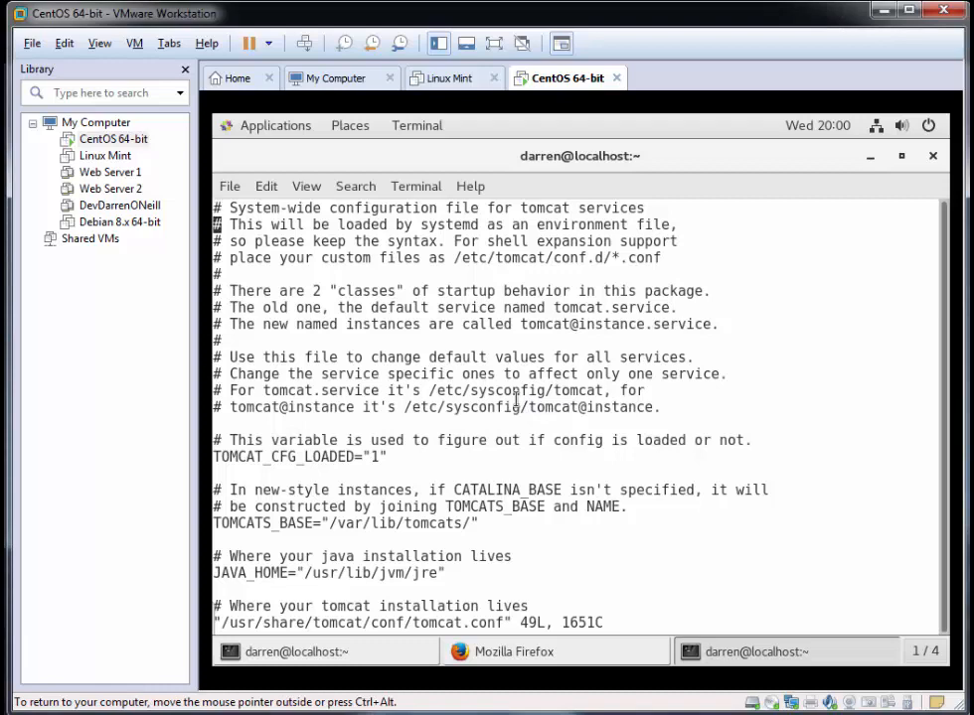
{"action": "scroll", "scroll_direction": "down", "scroll_amount": 3}
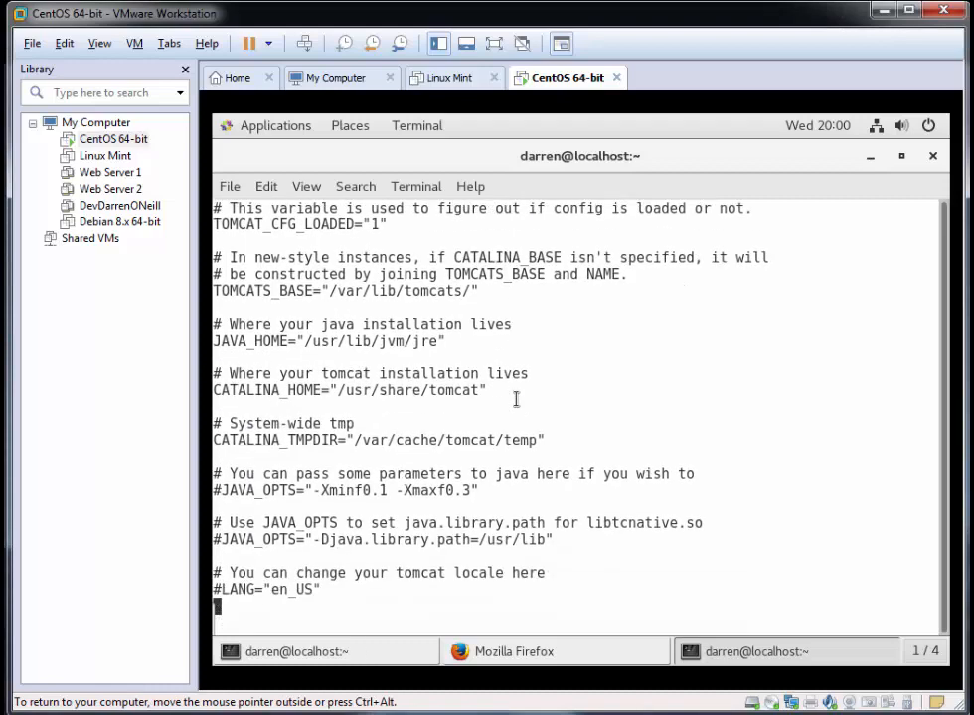
{"action": "scroll", "scroll_direction": "down", "scroll_amount": 3}
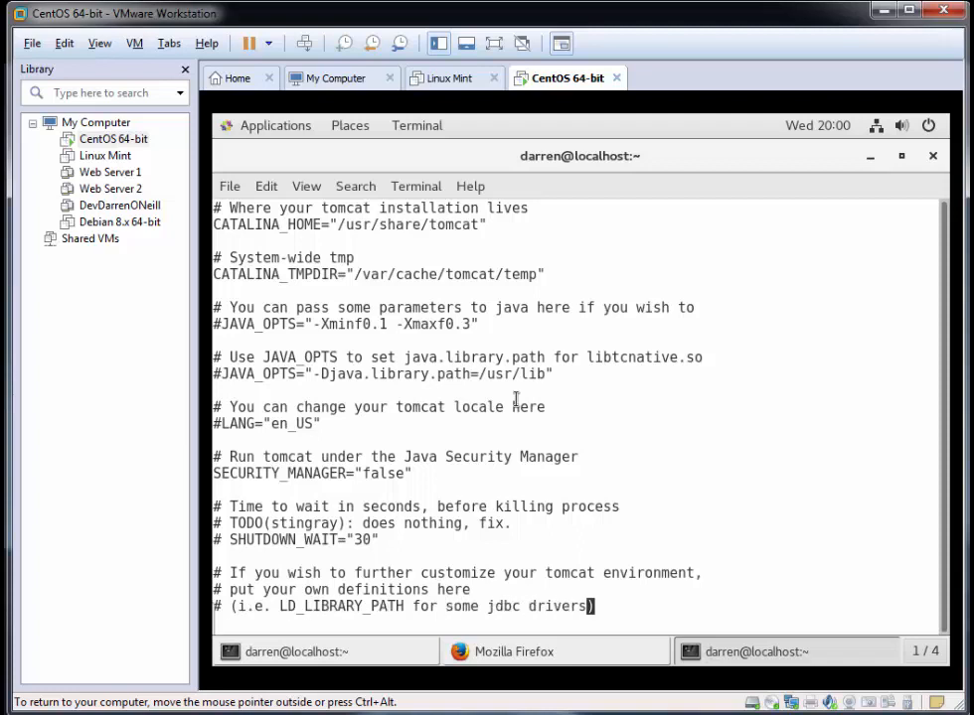
- Paste the JAVA_OPTS headless, memory and GC line at the file's end and save with :wq
{"action": "key", "text": "i"}
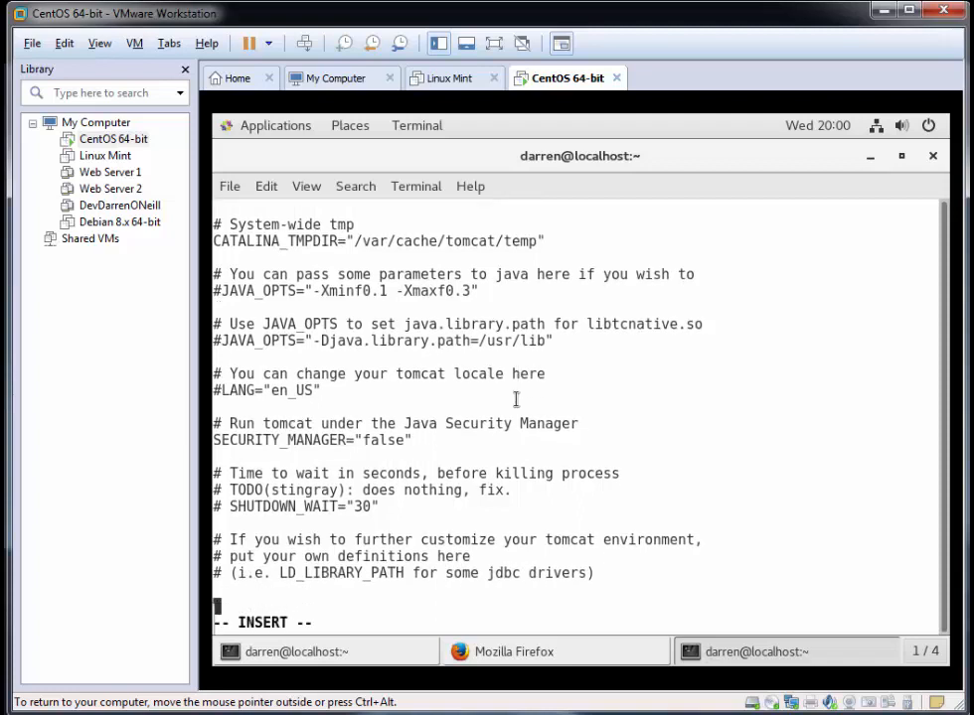
{"action": "right_click", "coordinate": [516, 400]}
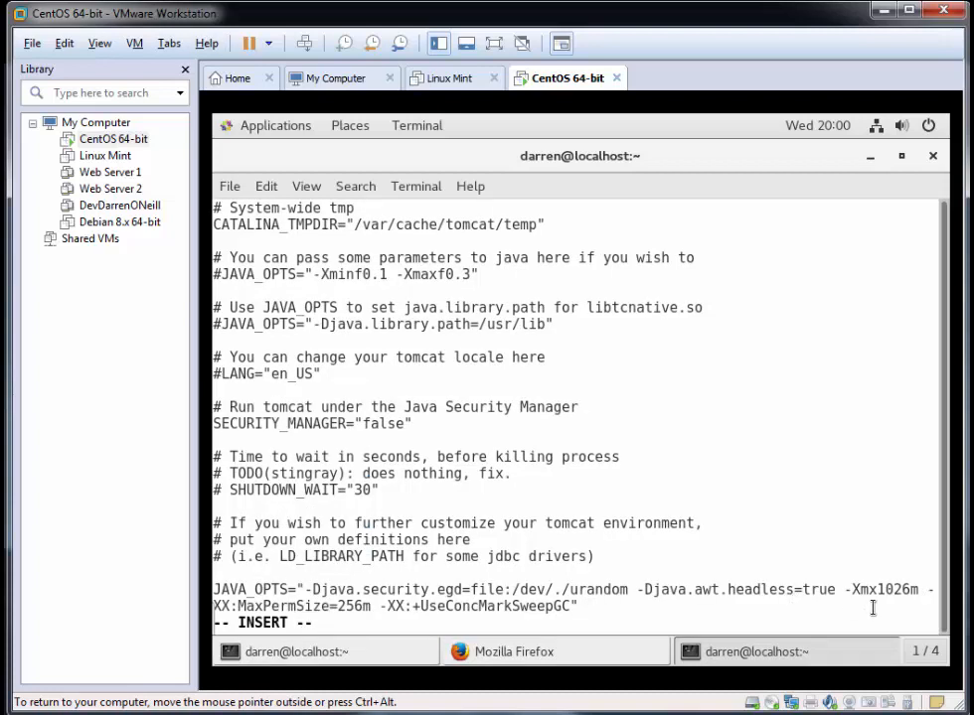
{"action": "mouse_move", "coordinate": [872, 611]}
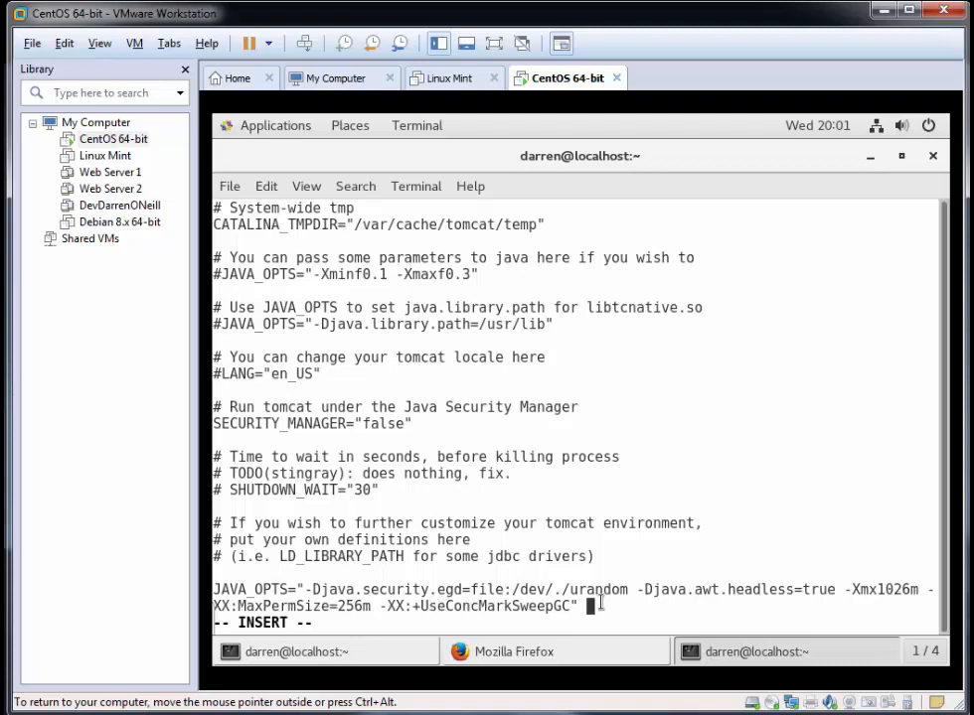
{"action": "key", "text": "Escape"}
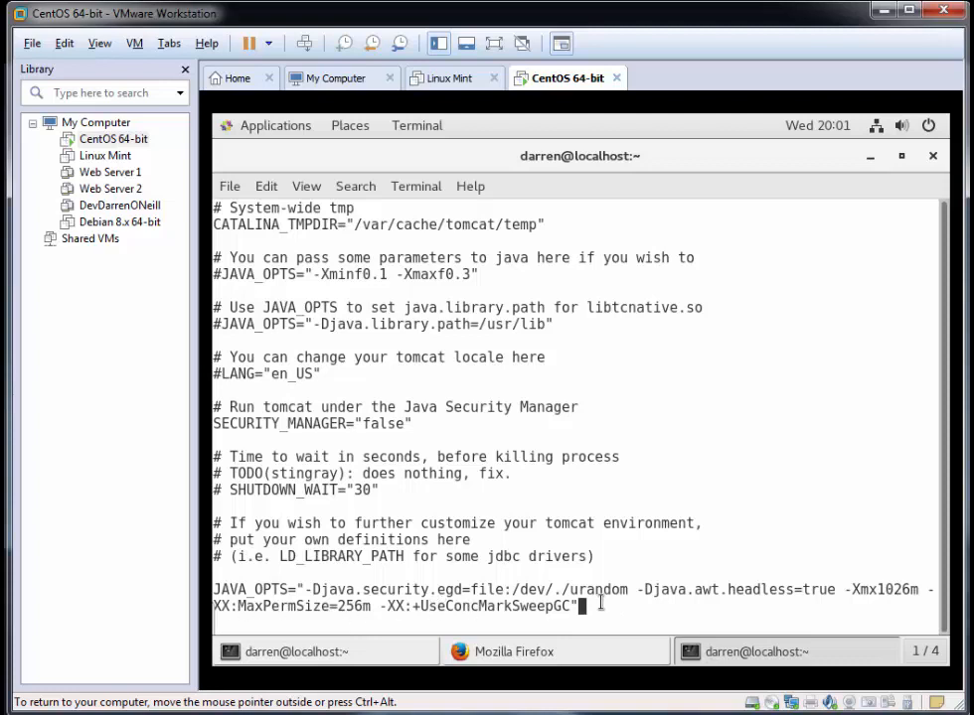
{"action": "type", "text": ":wq"}
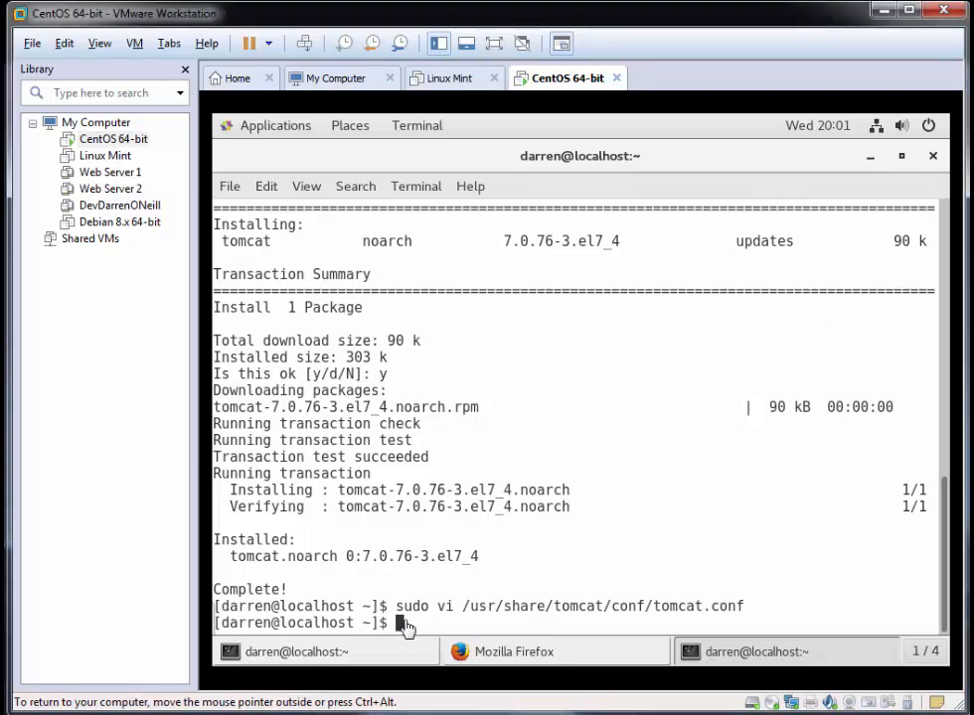
- Run 'sudo yum install tomcat-webapps tomcat-admin-webapps' and confirm with y
{"action": "type", "text": "sudo yum install tomcat-webapps tomcat-admin-webapps"}
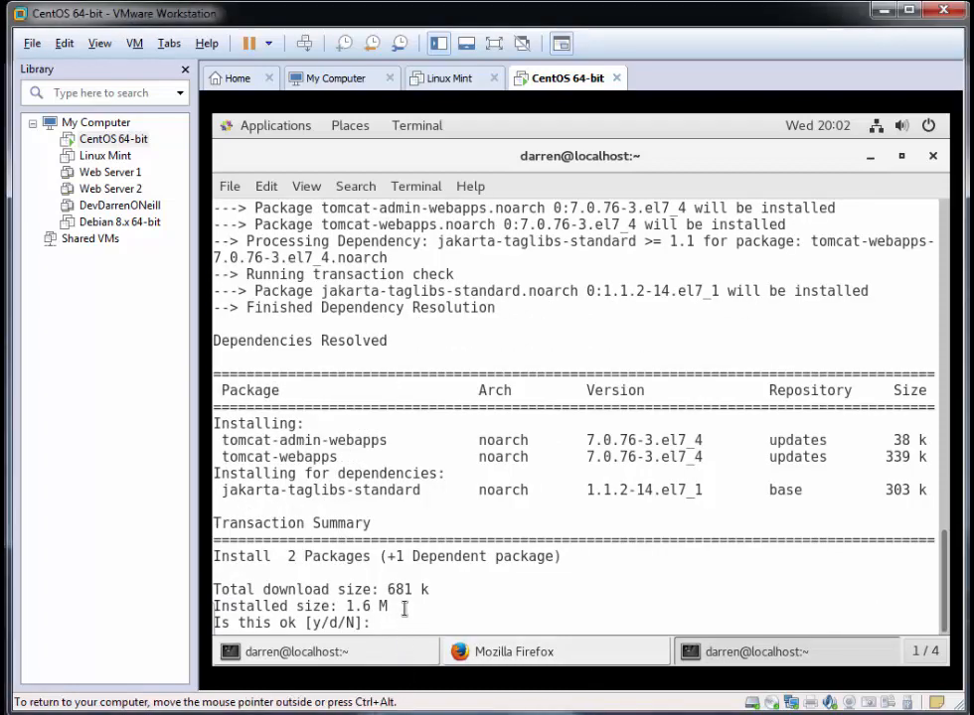
{"action": "type", "text": "y"}
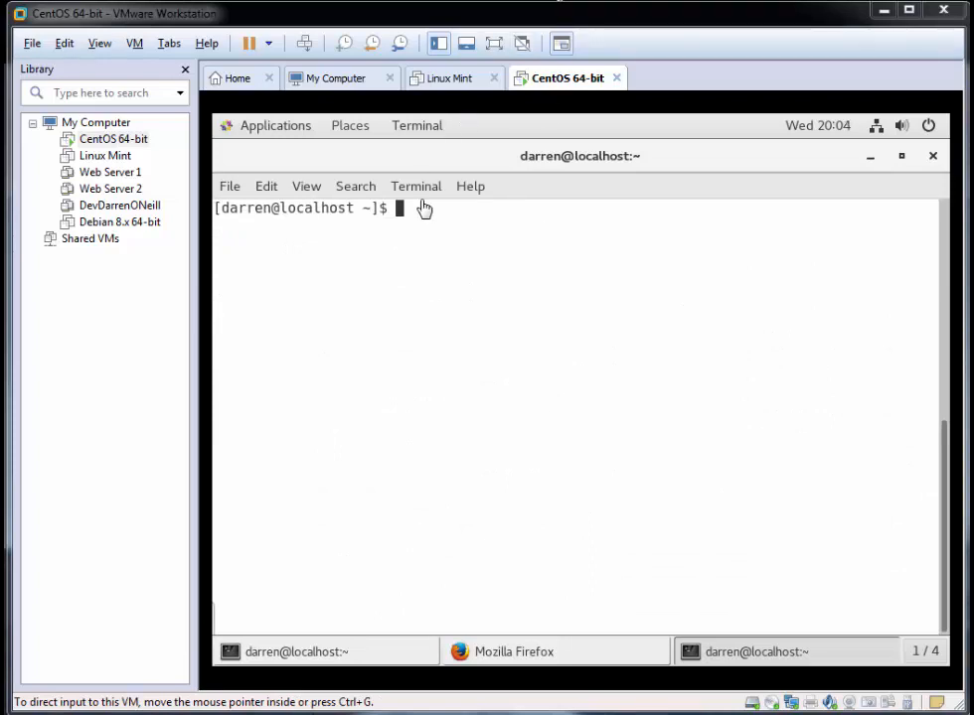
- Paste and run 'sudo yum install tomcat-docs-webapp tomcat-javadoc', confirming with y
{"action": "right_click", "coordinate": [424, 209]}
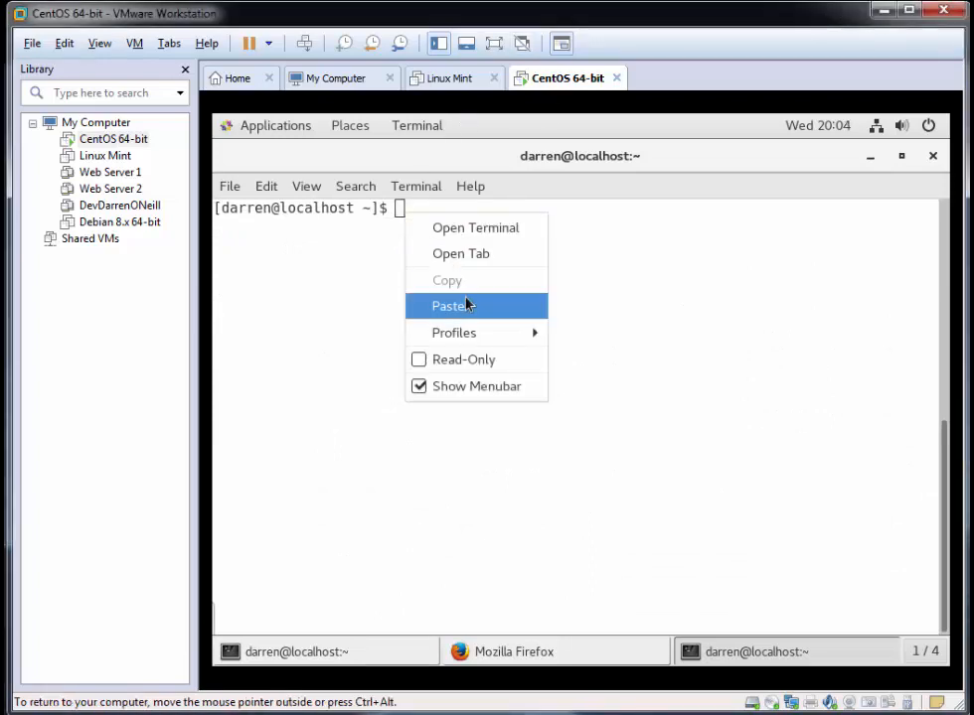
{"action": "left_click", "coordinate": [448, 305]}
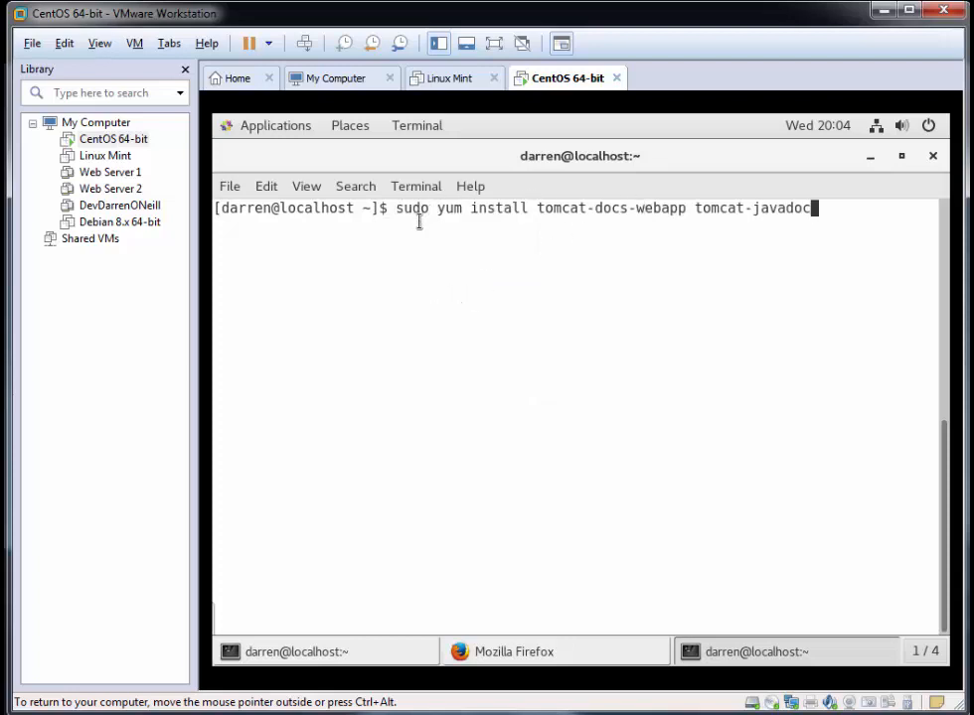
{"action": "mouse_move", "coordinate": [618, 229]}
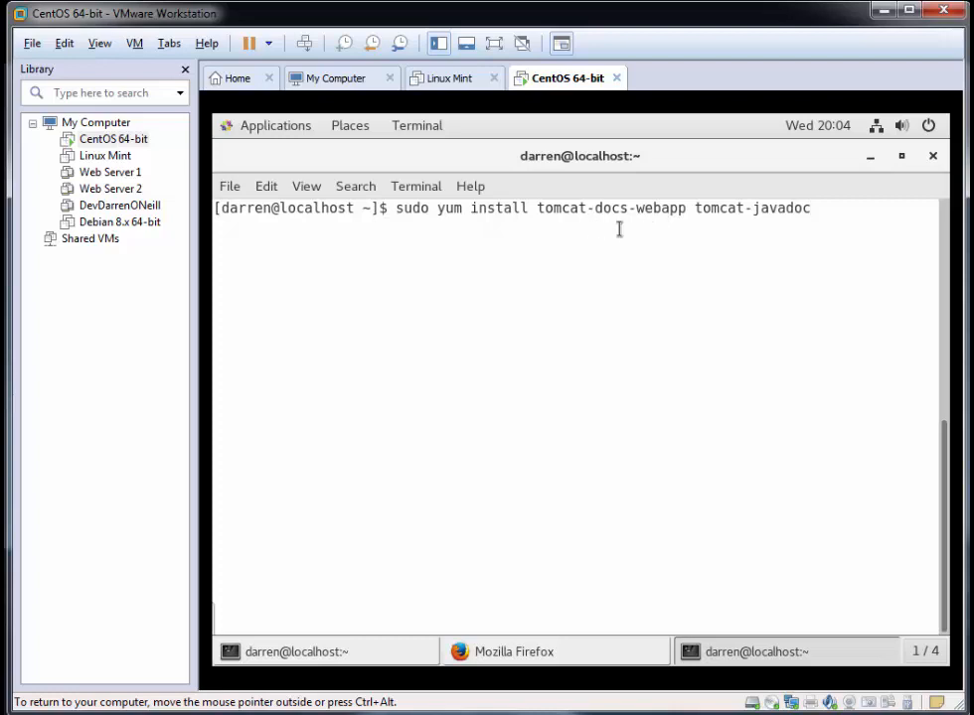
{"action": "mouse_move", "coordinate": [834, 218]}
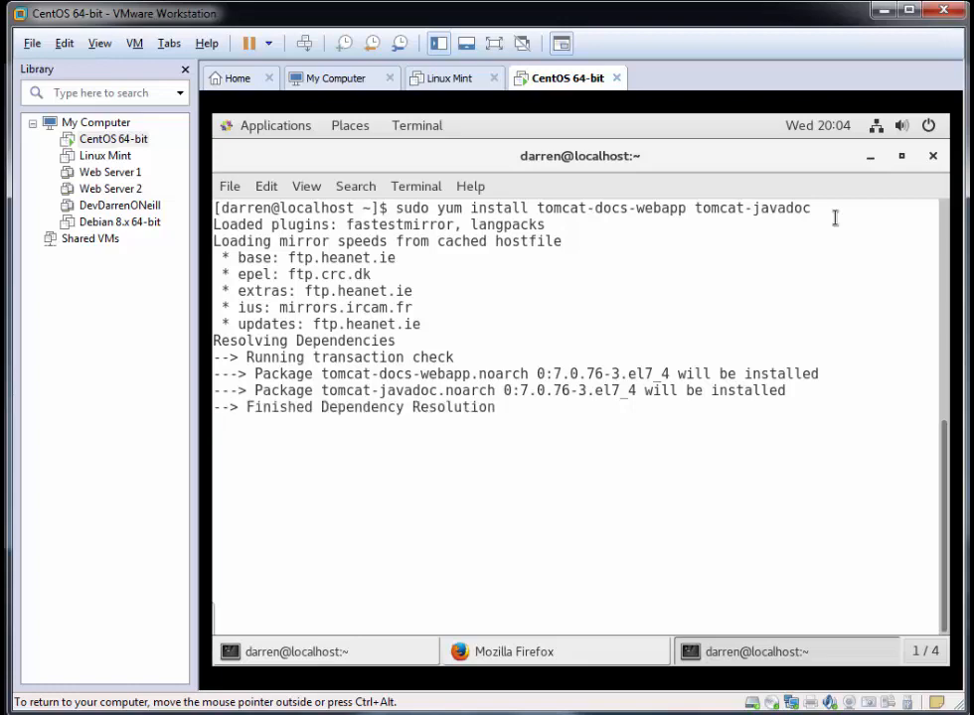
{"action": "type", "text": "y/d/N]: y"}
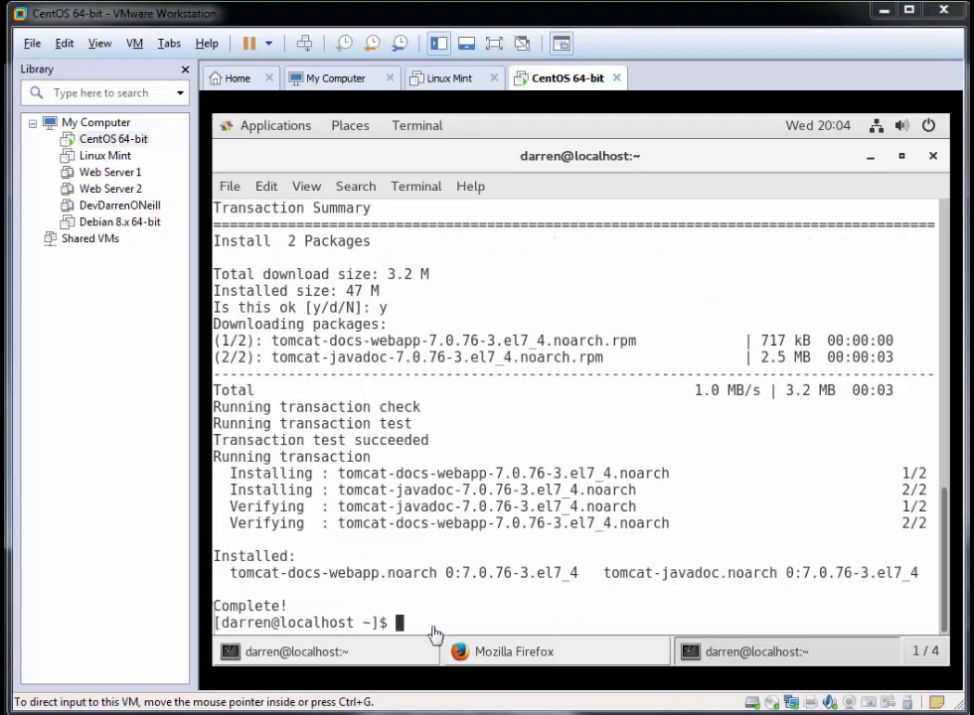
{"action": "mouse_move", "coordinate": [590, 614]}
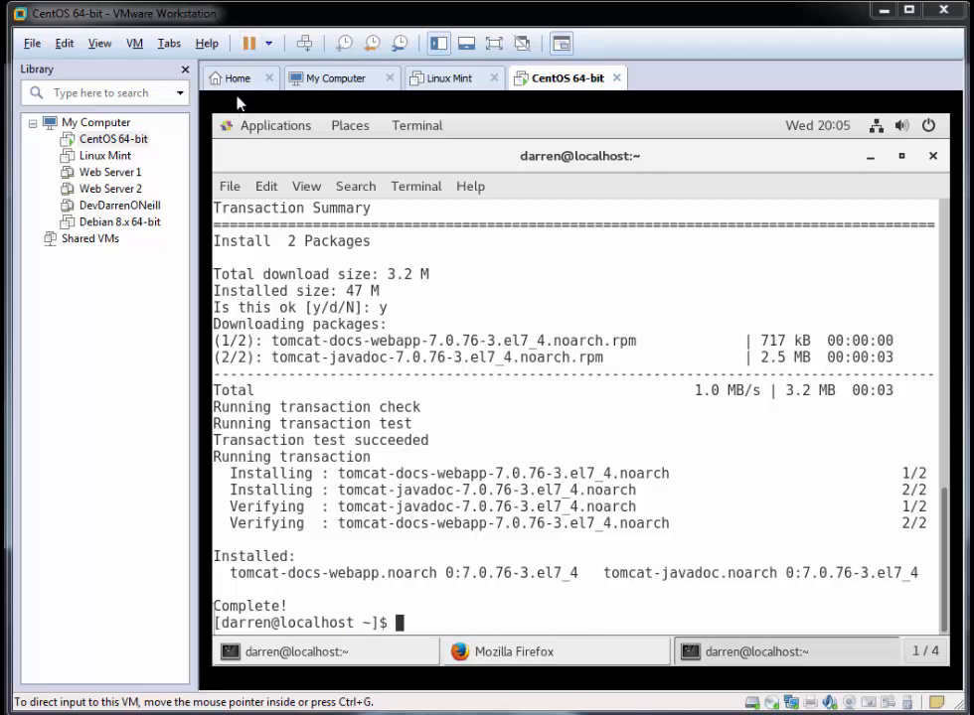
{"action": "mouse_move", "coordinate": [420, 605]}
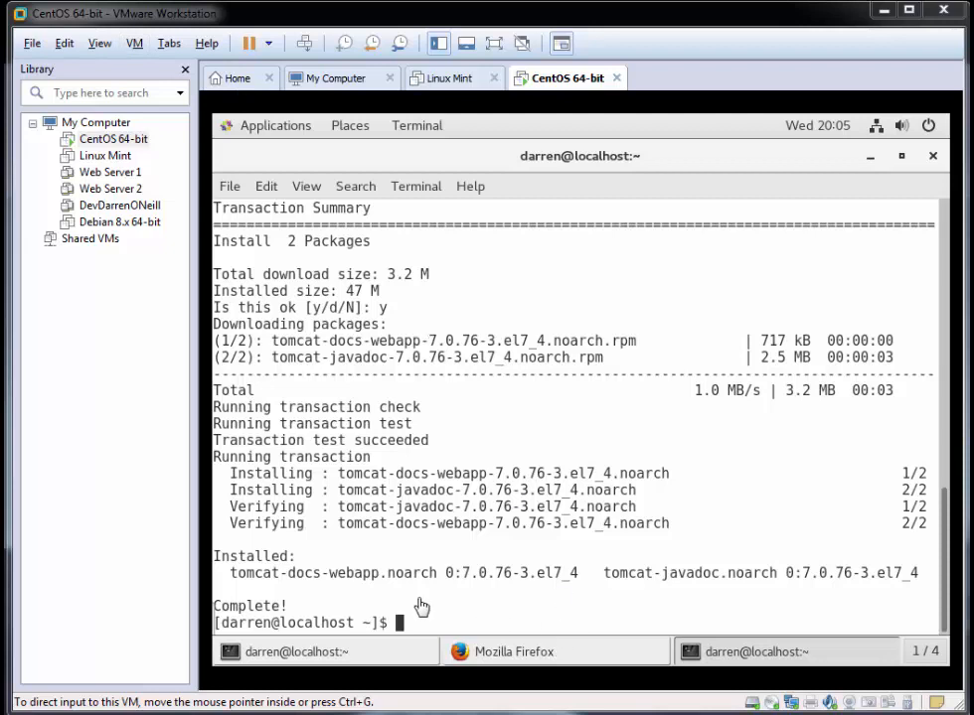
- Paste and run 'sudo vi /usr/share/tomcat/conf/tomcat-users.xml'
{"action": "right_click", "coordinate": [420, 608]}
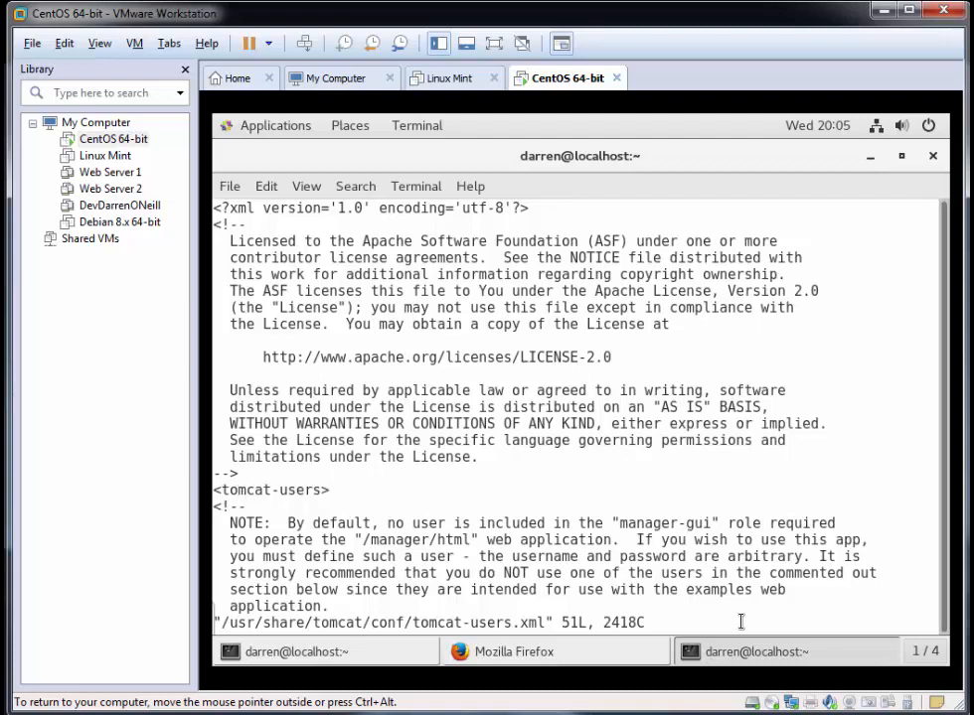
- Paste an admin <user> entry with manager-gui and admin-gui roles, then save with :wq!
{"action": "key", "text": "i"}
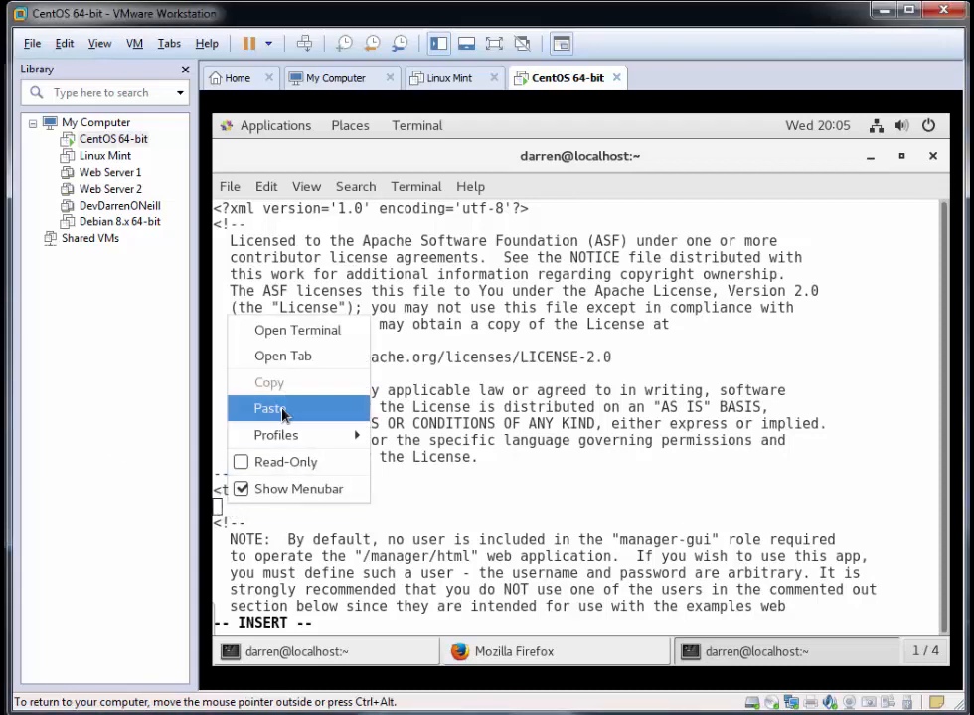
{"action": "left_click", "coordinate": [269, 408]}
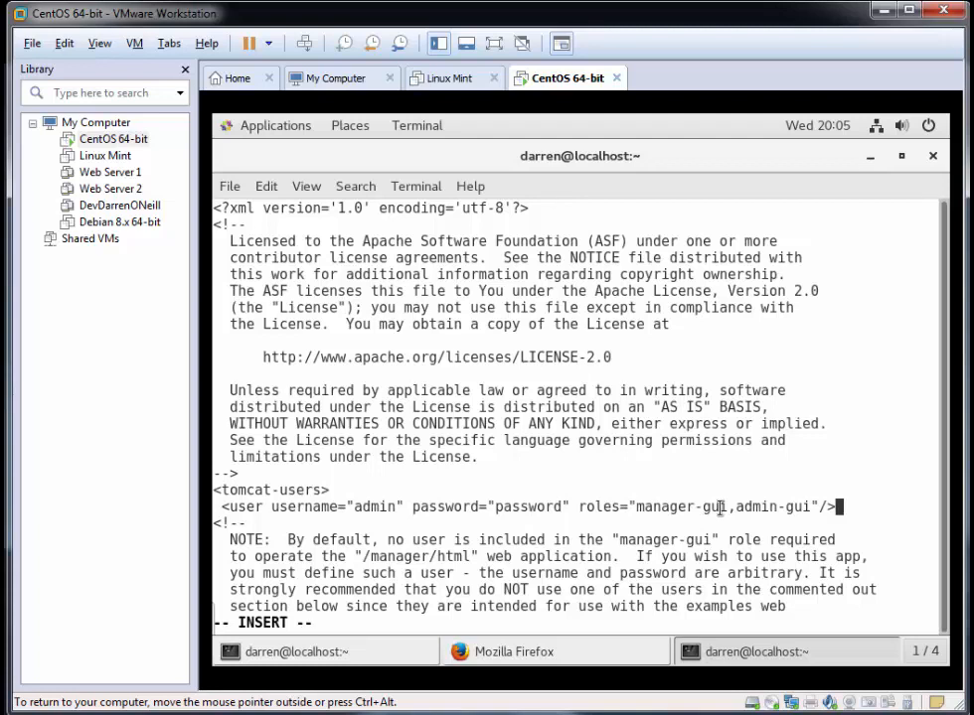
{"action": "type", "text": ":wq!"}
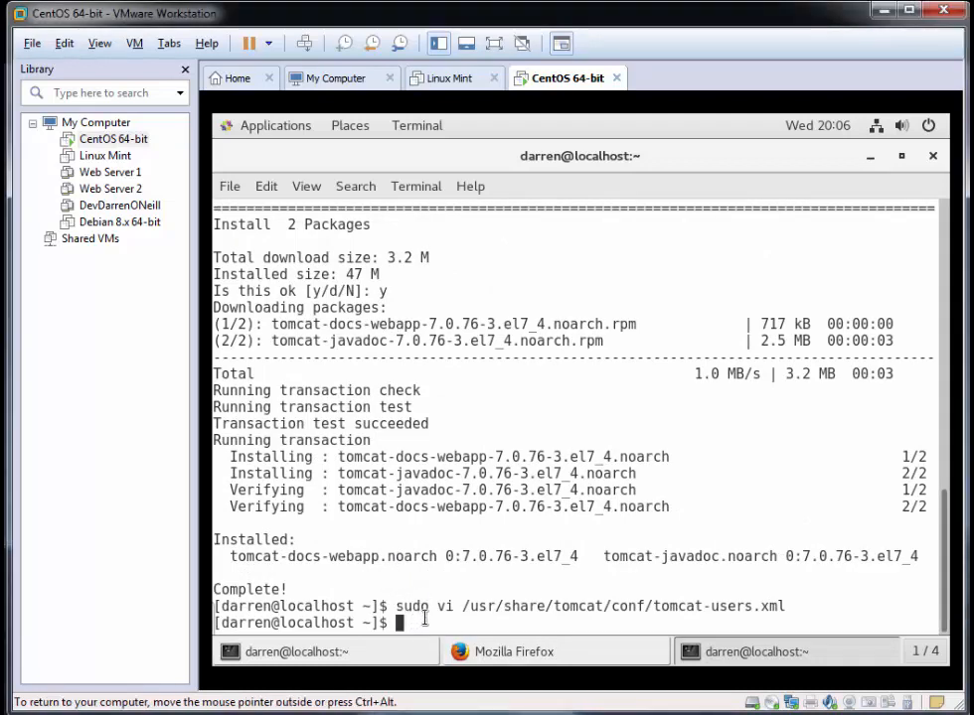
- Run 'sudo service tomcat start' and then 'sudo chkconfig tomcat on'
{"action": "type", "text": "sudo"}
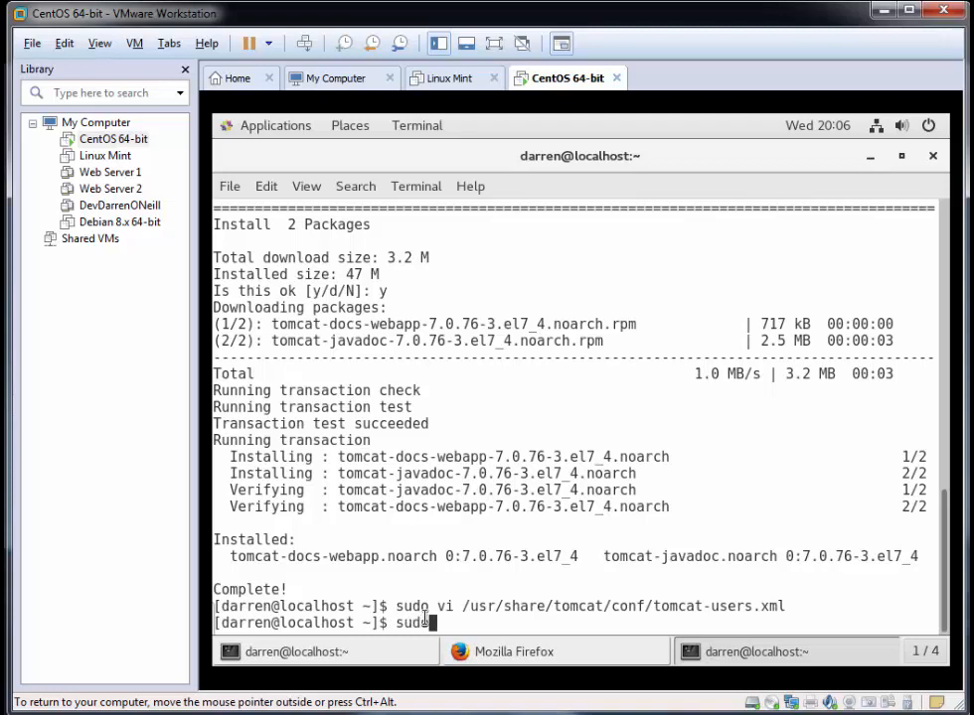
{"action": "type", "text": "serv"}
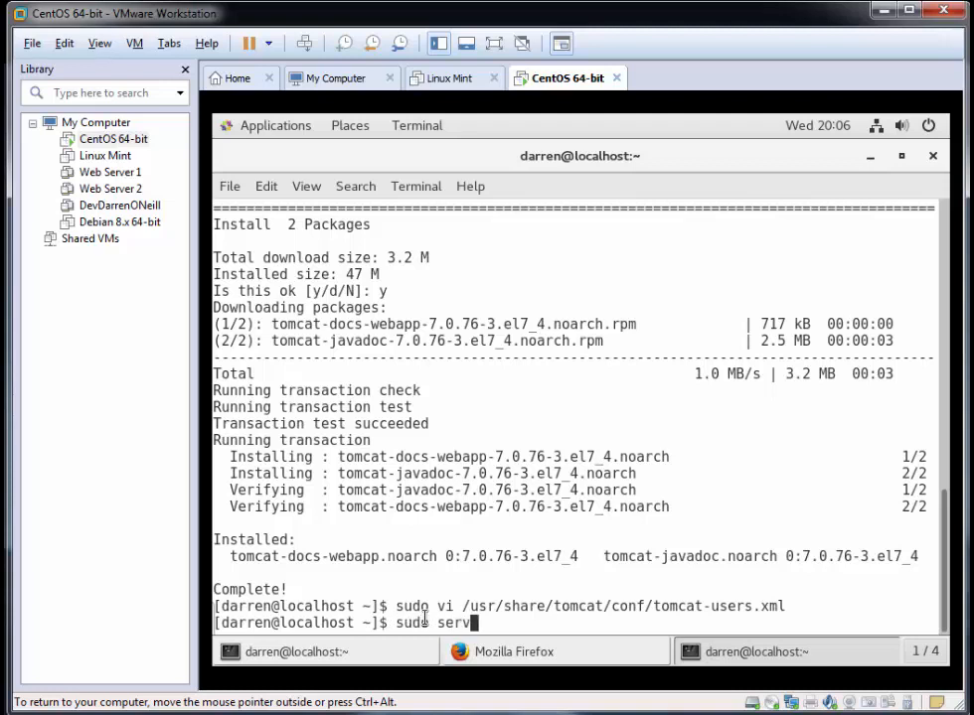
{"action": "type", "text": "ice tomcat start"}
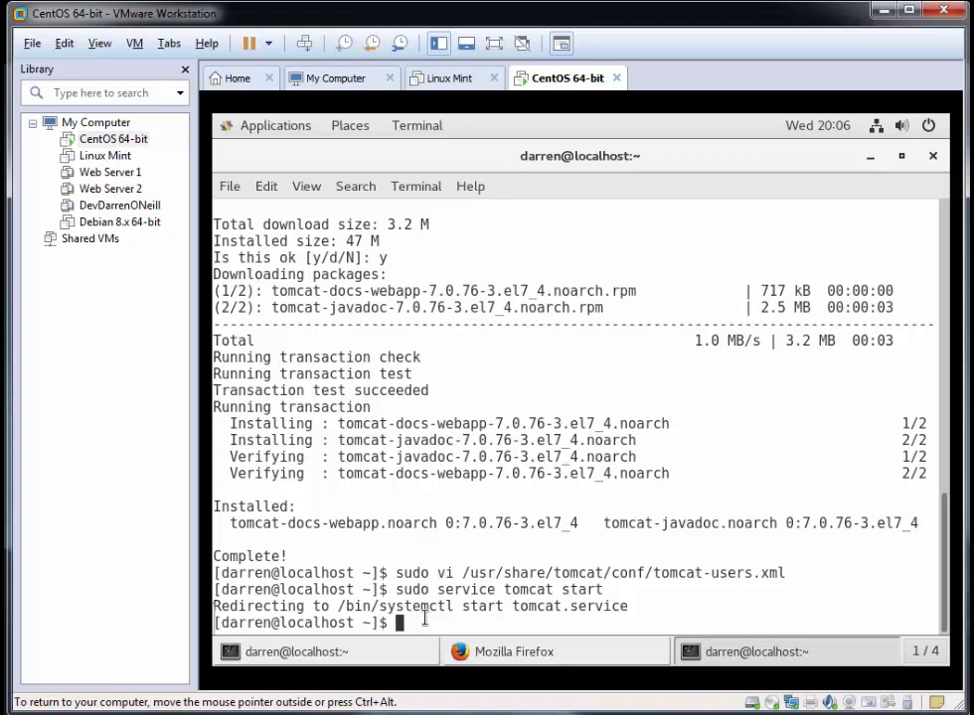
{"action": "type", "text": "sudo chkconfig tomcat on"}
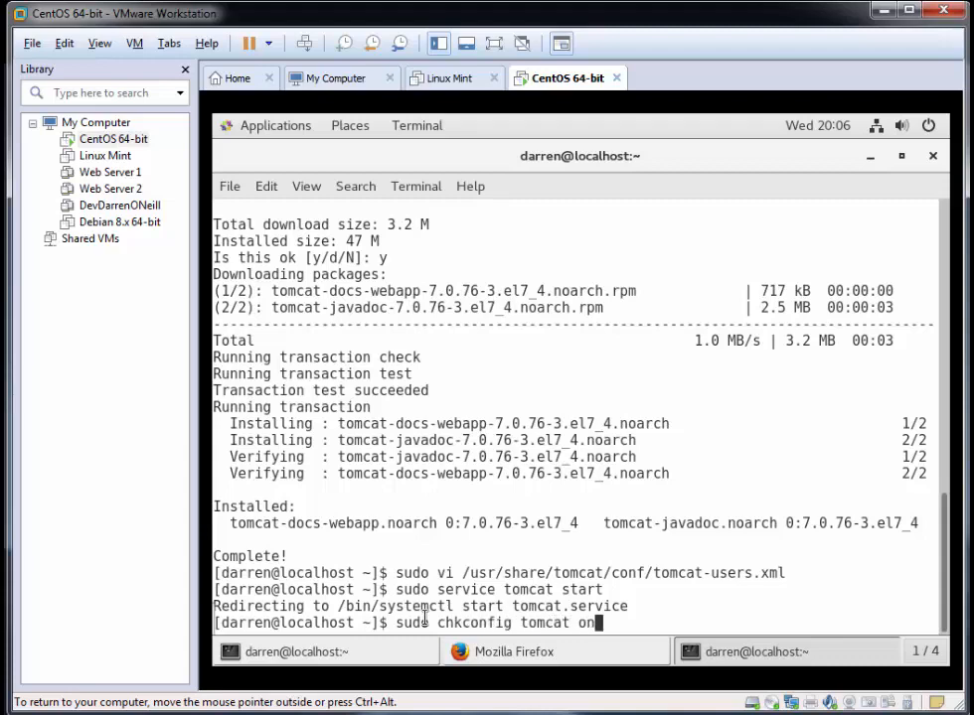
{"action": "key", "text": "Return"}
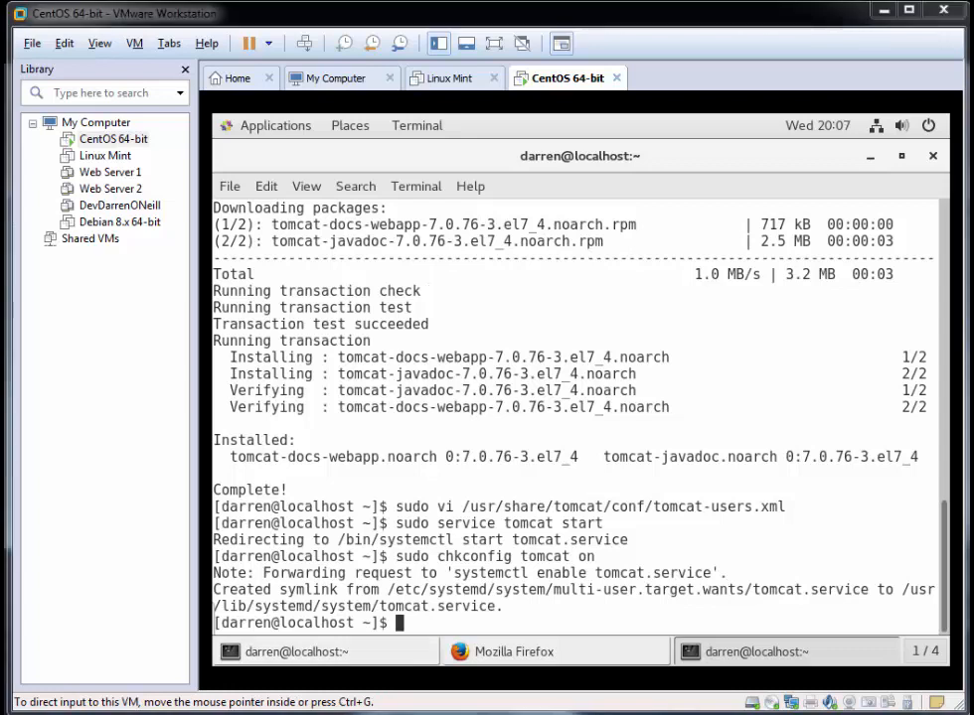
{"action": "mouse_move", "coordinate": [502, 668]}
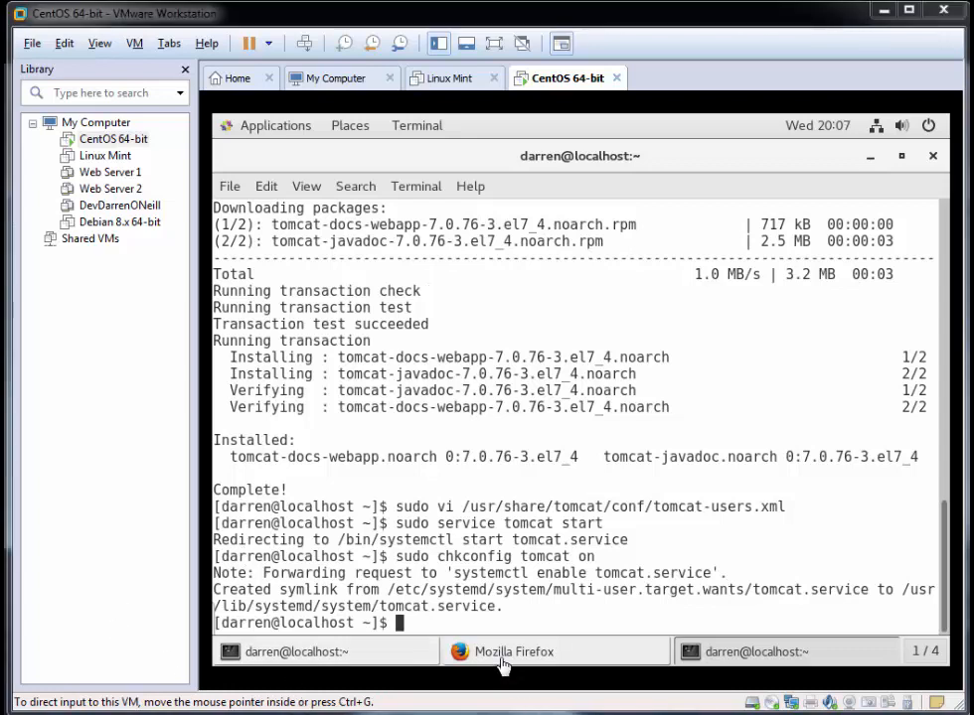
{"action": "mouse_move", "coordinate": [376, 698]}
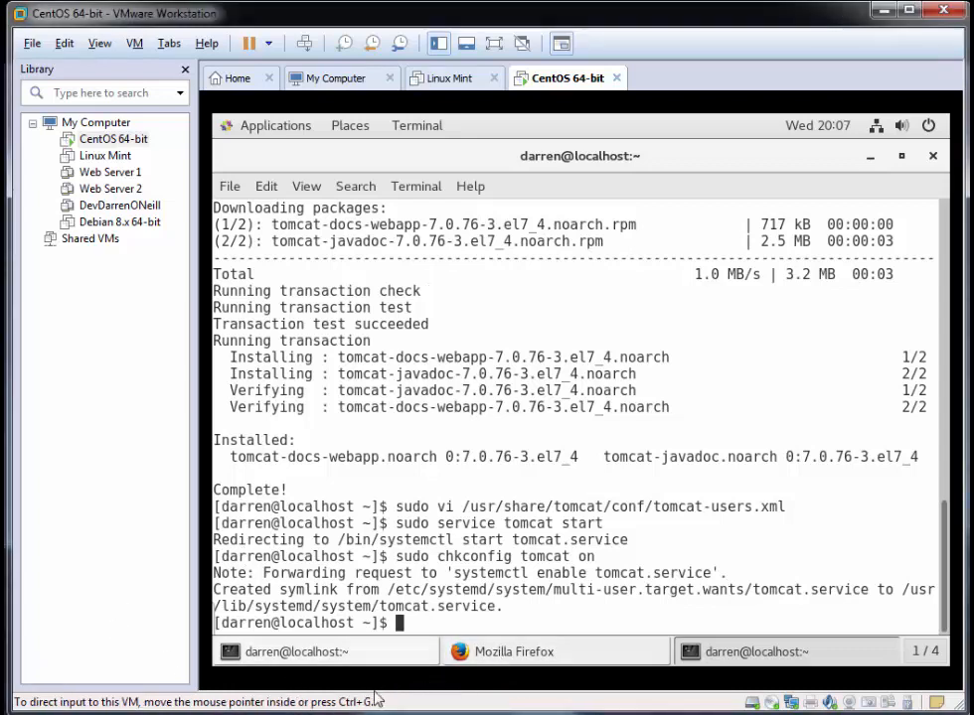
- In Firefox, load localhost:8080 and choose Manager App on the Tomcat welcome page
{"action": "left_click", "coordinate": [500, 651]}
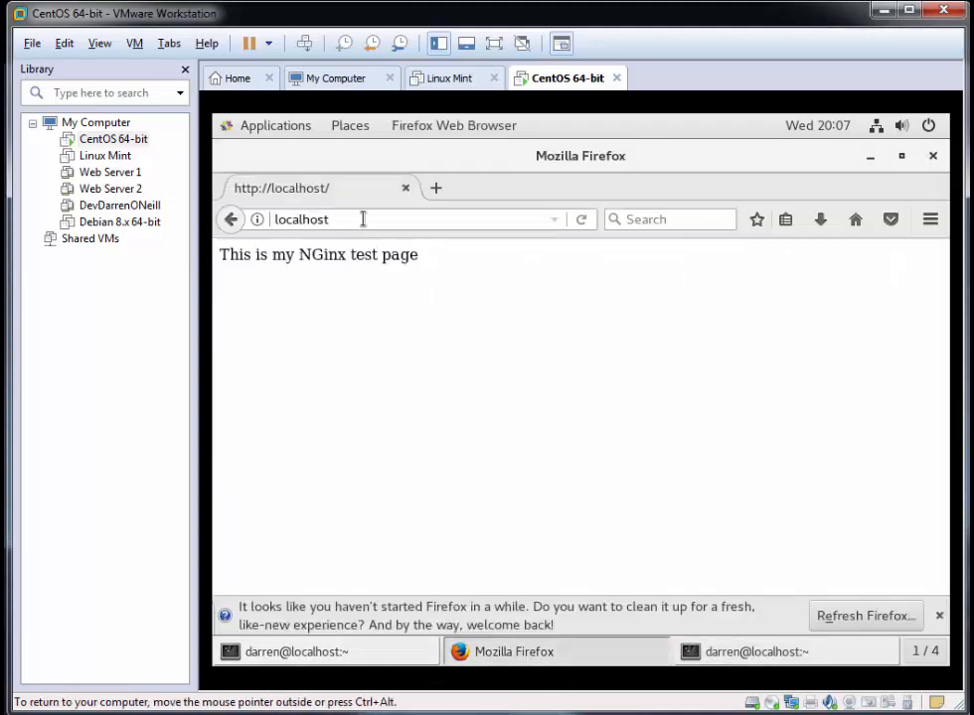
{"action": "type", "text": ":"}
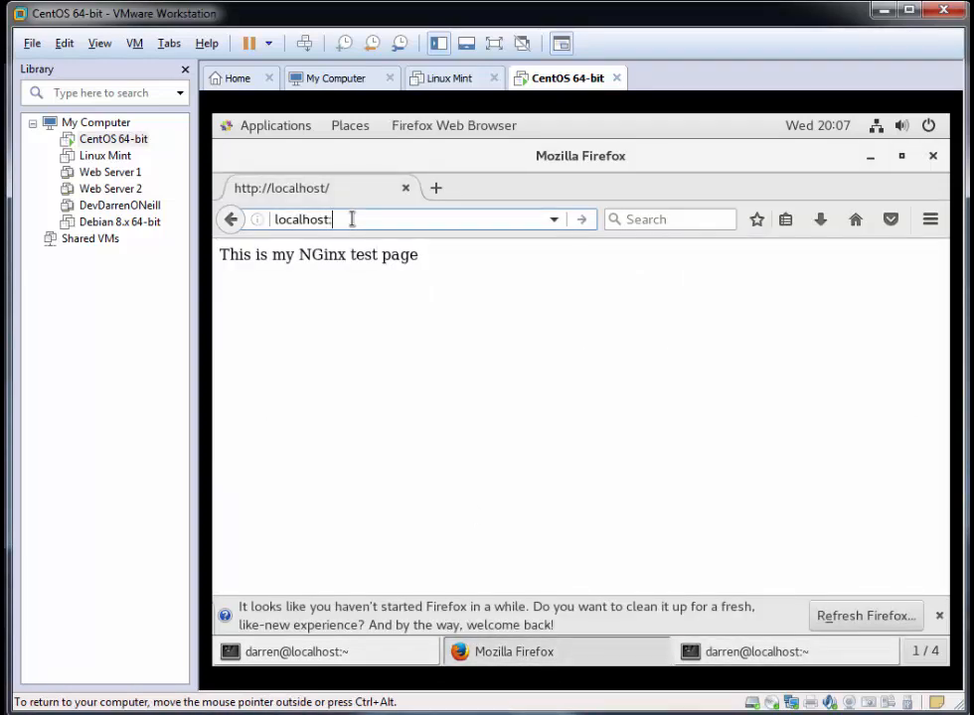
{"action": "type", "text": "8080"}
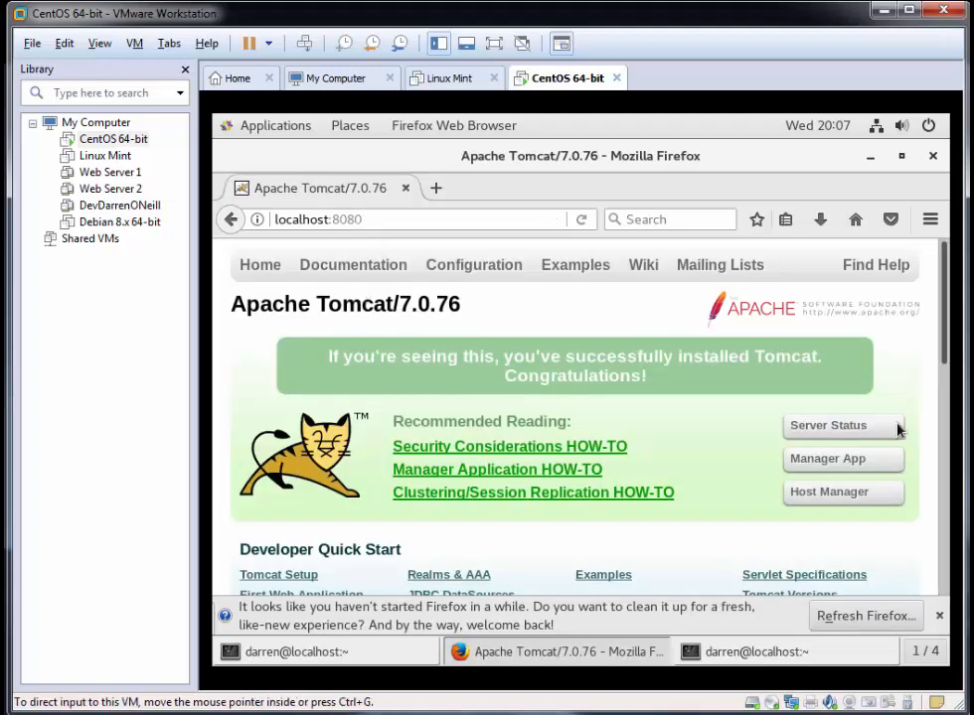
{"action": "scroll", "scroll_direction": "down", "scroll_amount": 3}
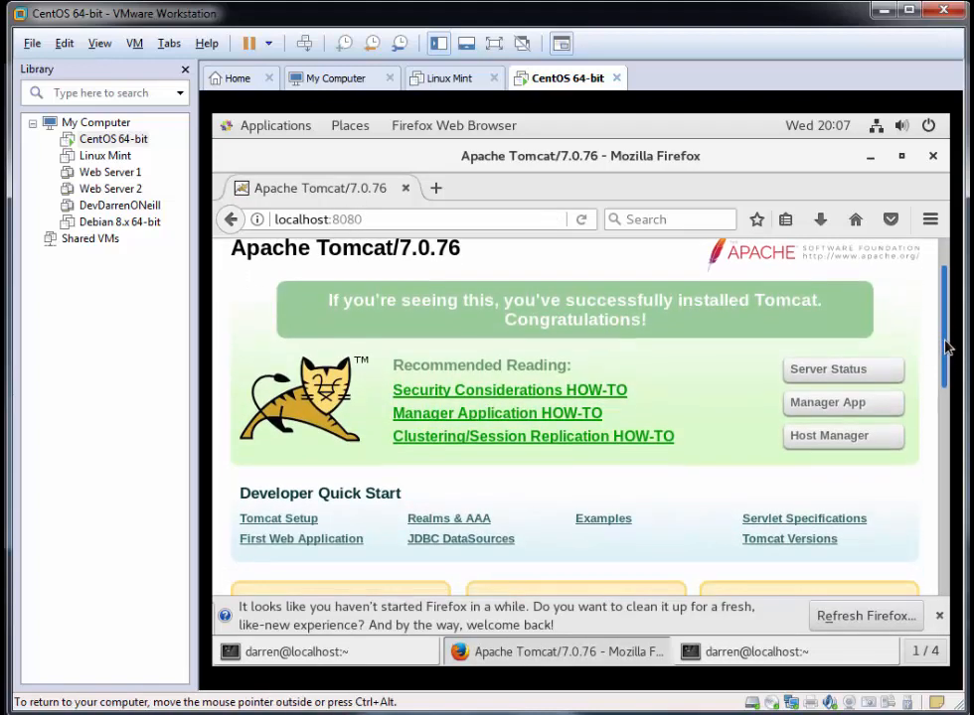
{"action": "left_click", "coordinate": [842, 404]}
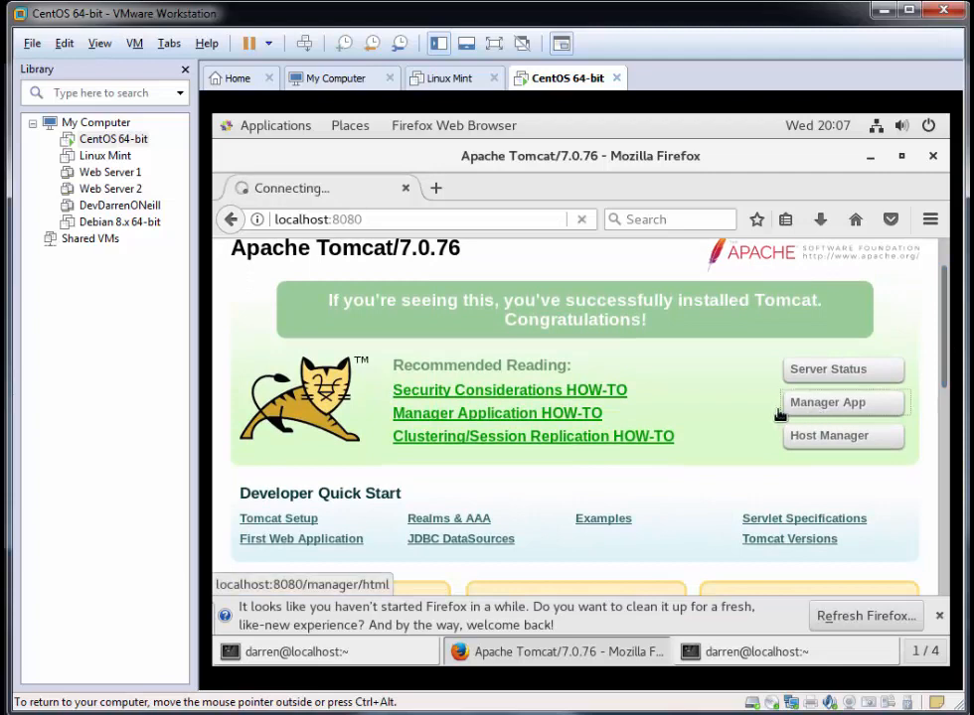
- Log in as admin, dismiss the remember-login prompt, and scroll the Applications table
{"action": "left_click", "coordinate": [842, 402]}
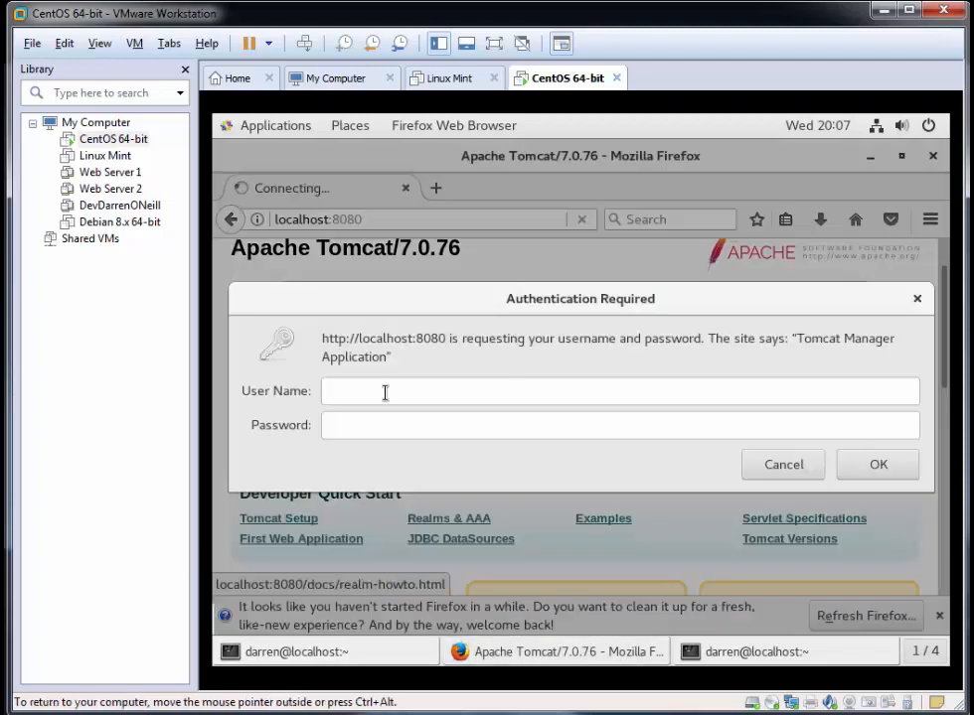
{"action": "type", "text": "admin"}
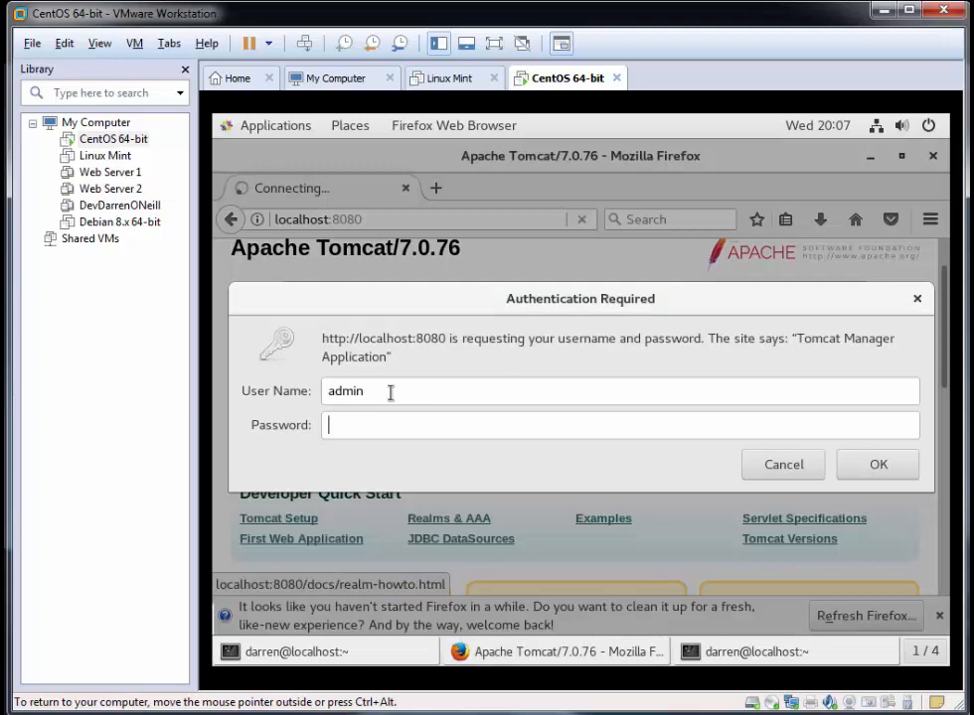
{"action": "type", "text": "password"}
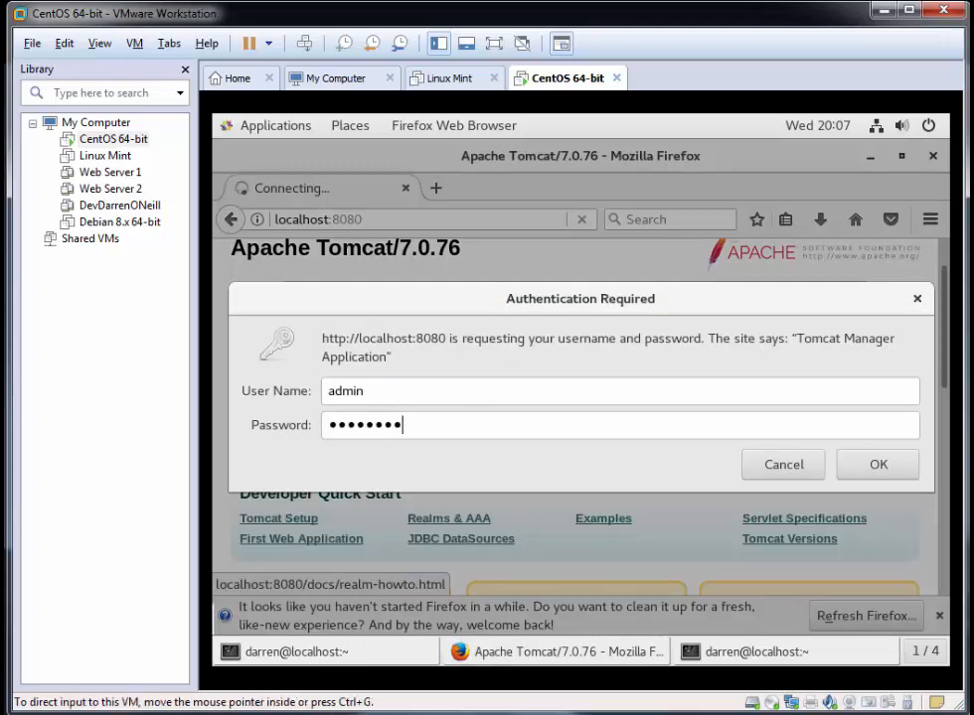
{"action": "left_click", "coordinate": [877, 464]}
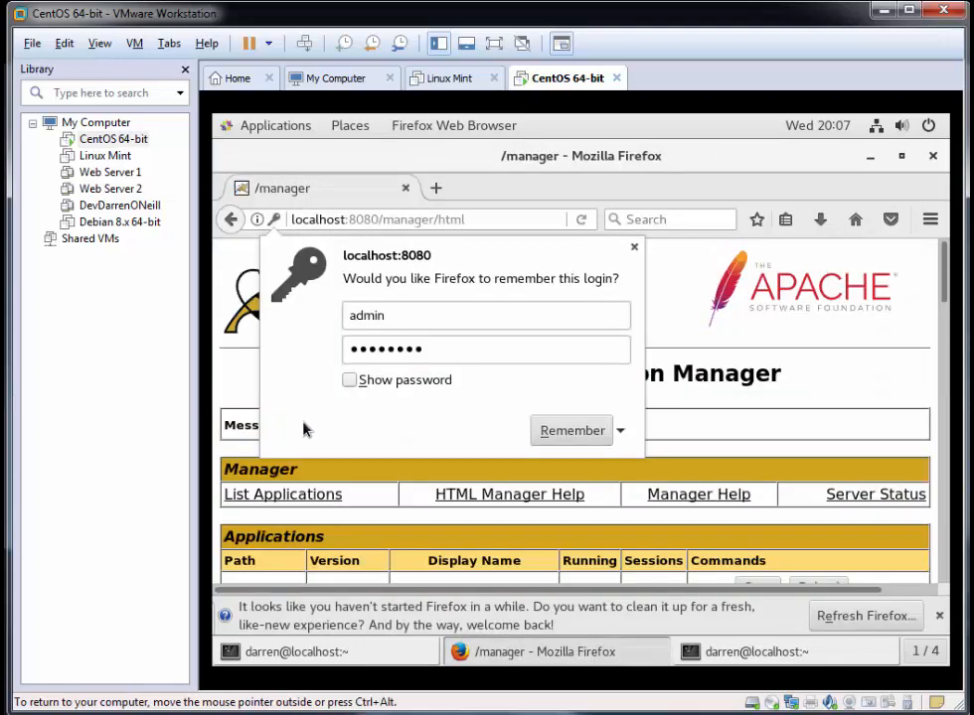
{"action": "left_click", "coordinate": [632, 246]}
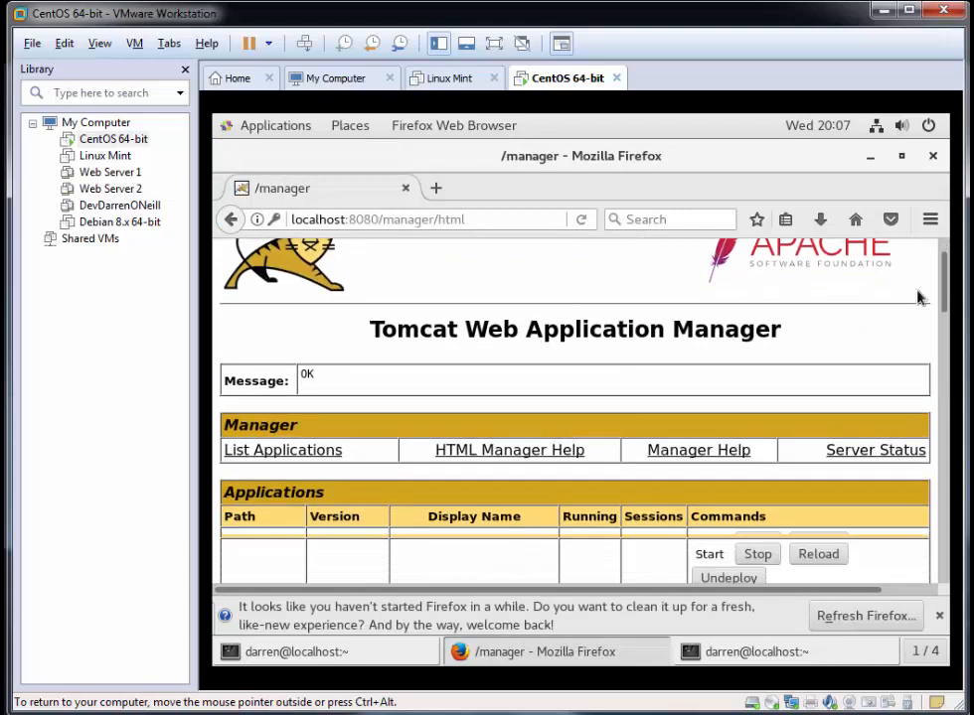
{"action": "scroll", "scroll_direction": "down", "scroll_amount": 3}
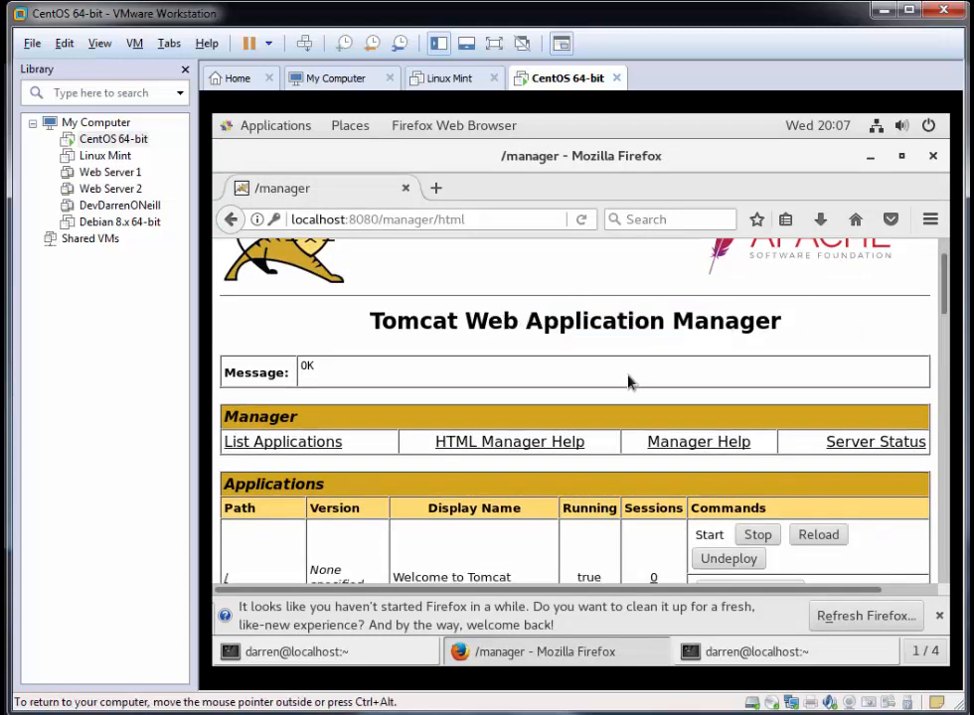
{"action": "scroll", "scroll_direction": "down", "scroll_amount": 3}
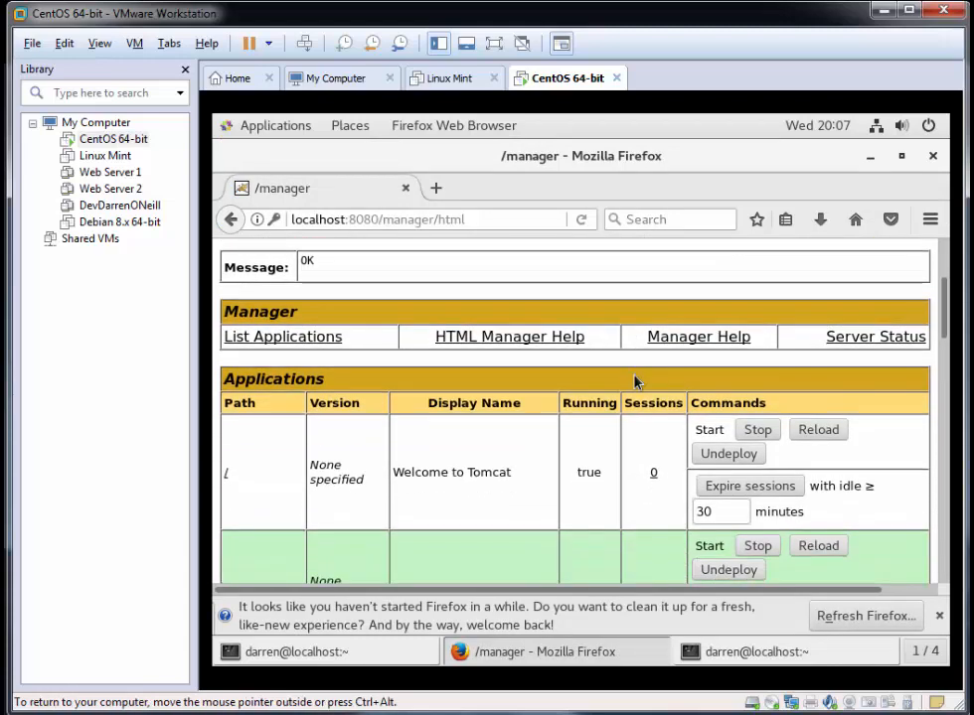